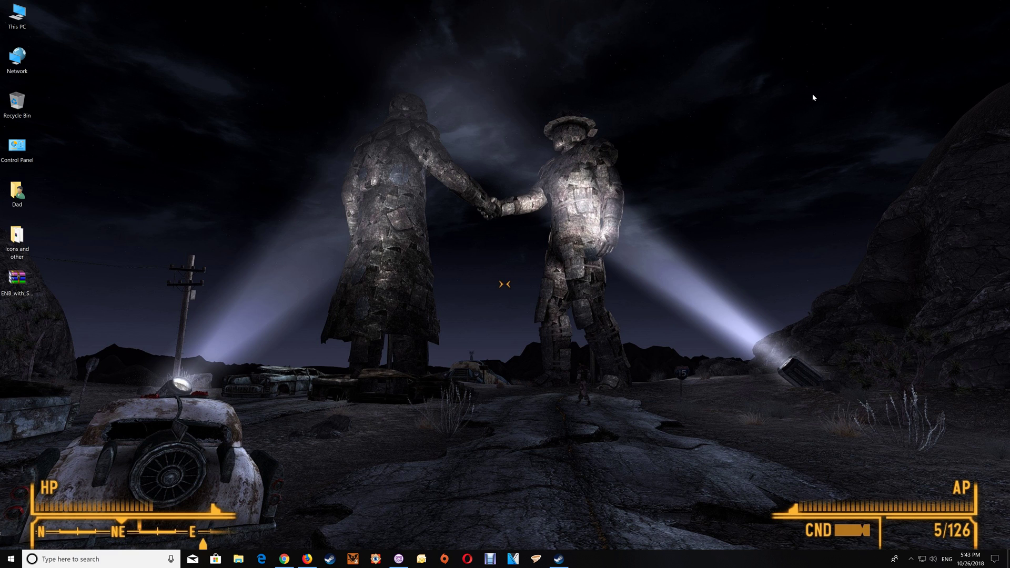
{"action": "mouse_move", "coordinate": [159, 223]}
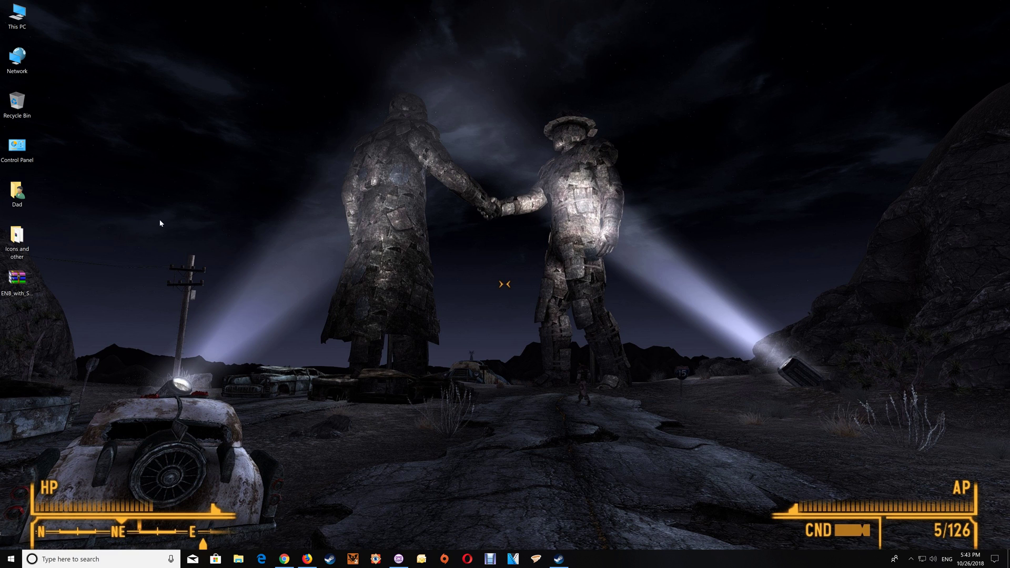
View the ENB_with_SweetFX_FalloutNV.rar contents in WinRAR, dismissing the licence reminder
{"action": "left_click", "coordinate": [17, 277]}
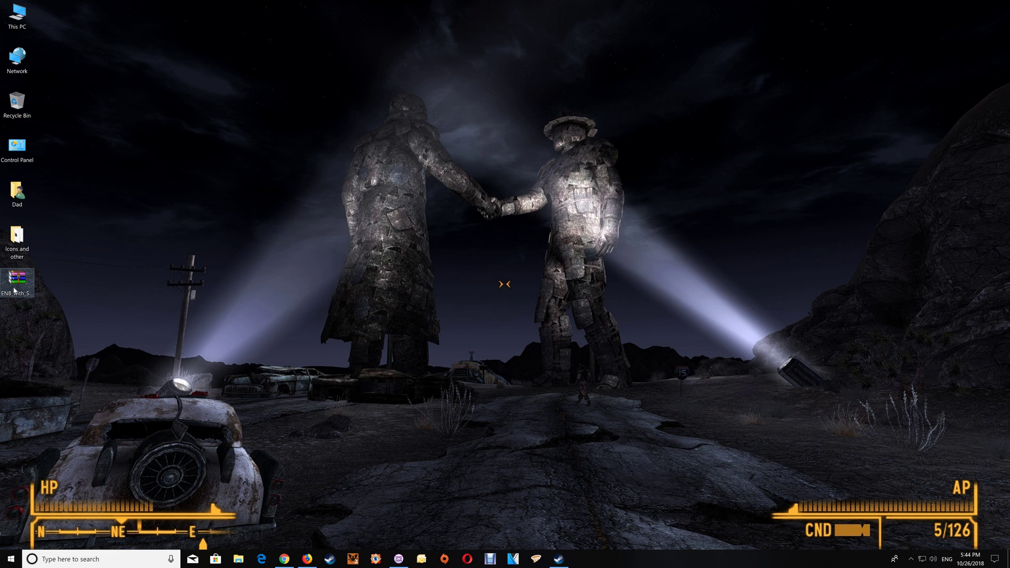
{"action": "double_click", "coordinate": [15, 278]}
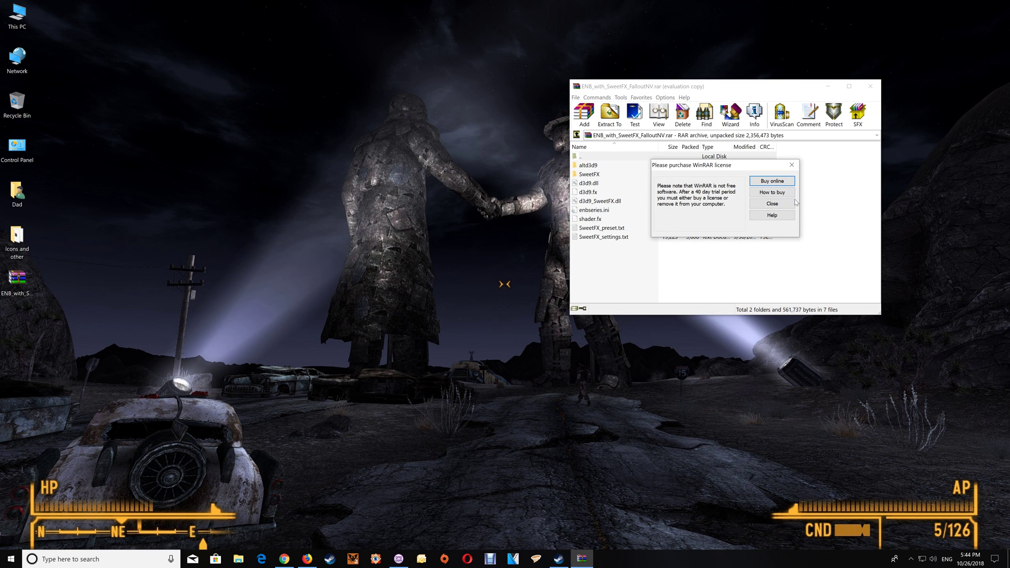
{"action": "left_click", "coordinate": [771, 203]}
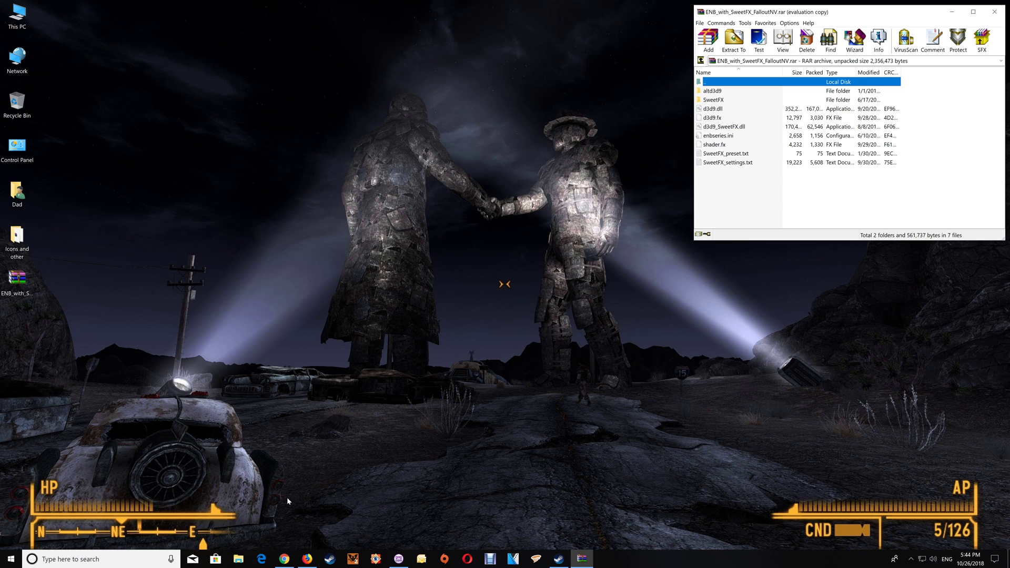
{"action": "mouse_move", "coordinate": [523, 526]}
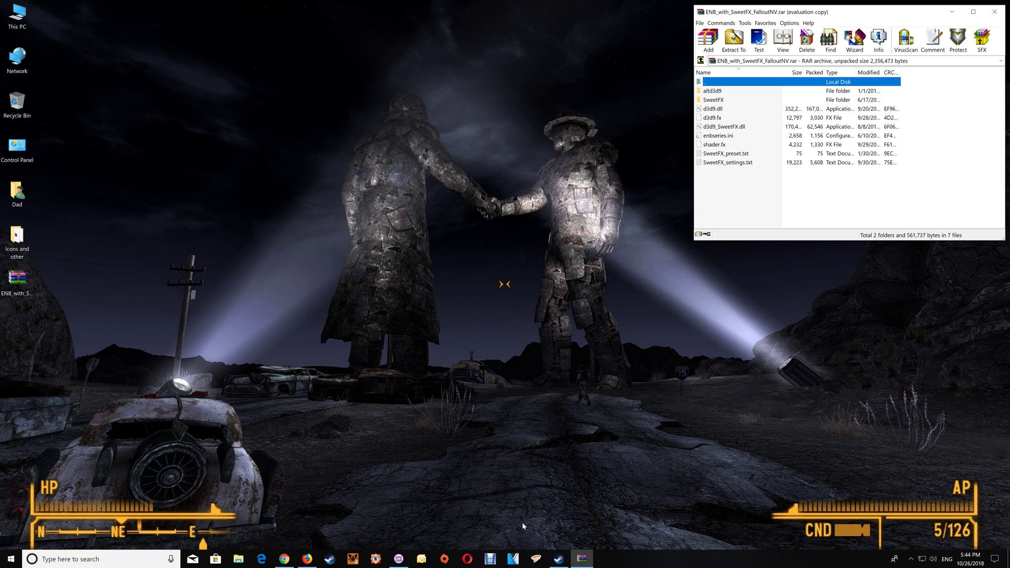
{"action": "mouse_move", "coordinate": [552, 551]}
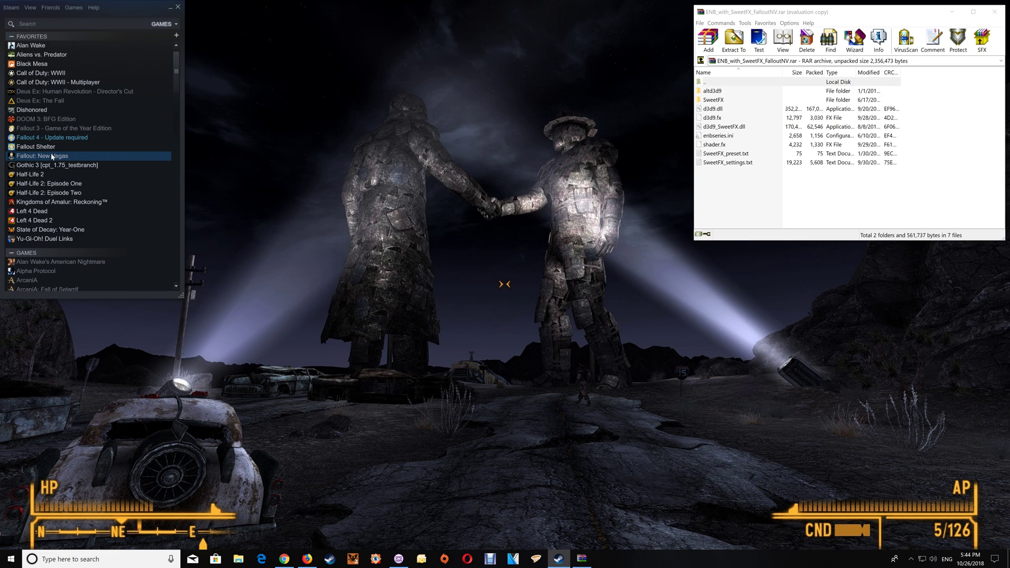
Check Fallout: New Vegas Local Files in Steam properties, then close properties and Steam
{"action": "right_click", "coordinate": [43, 156]}
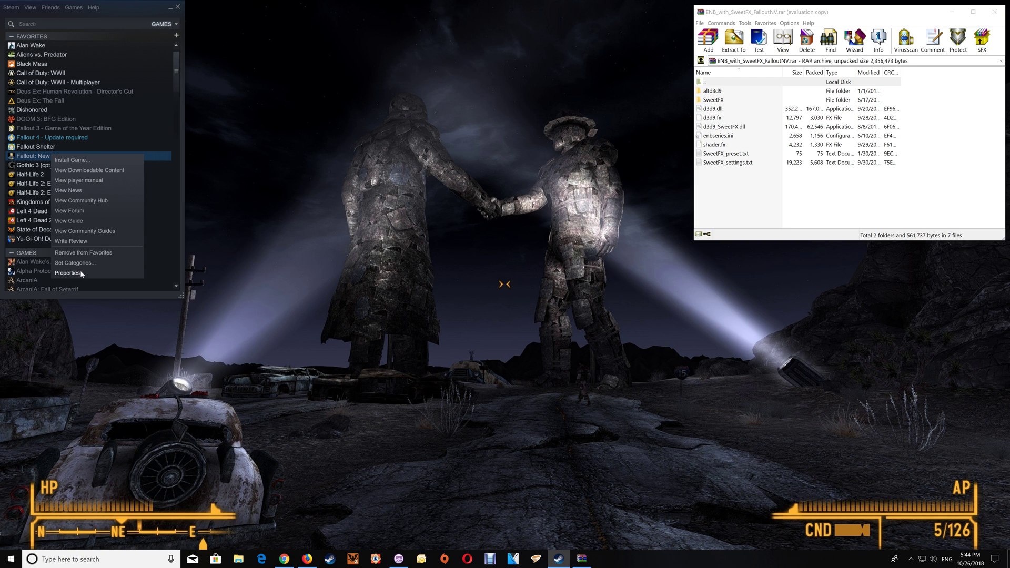
{"action": "left_click", "coordinate": [67, 273]}
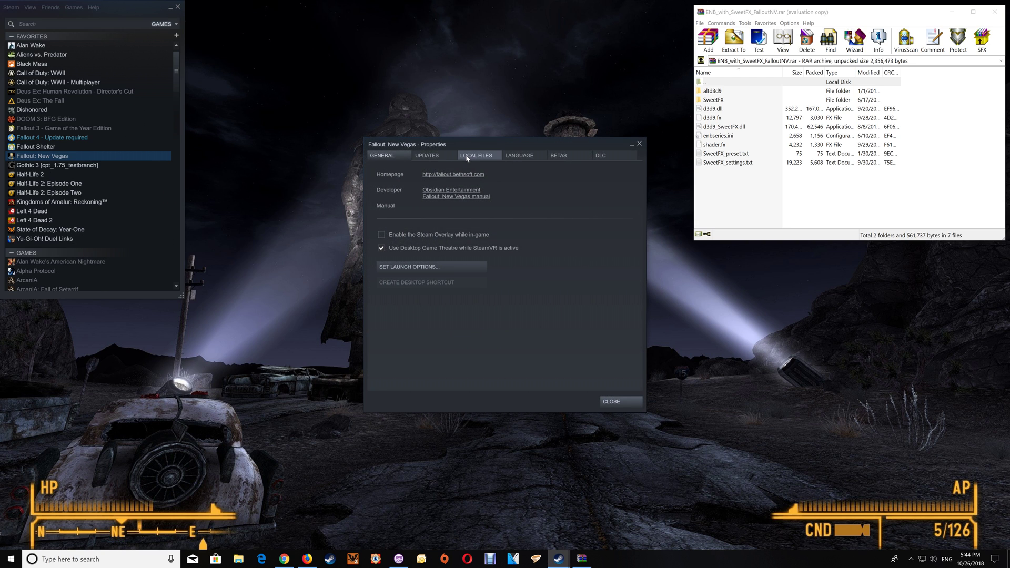
{"action": "left_click", "coordinate": [475, 156]}
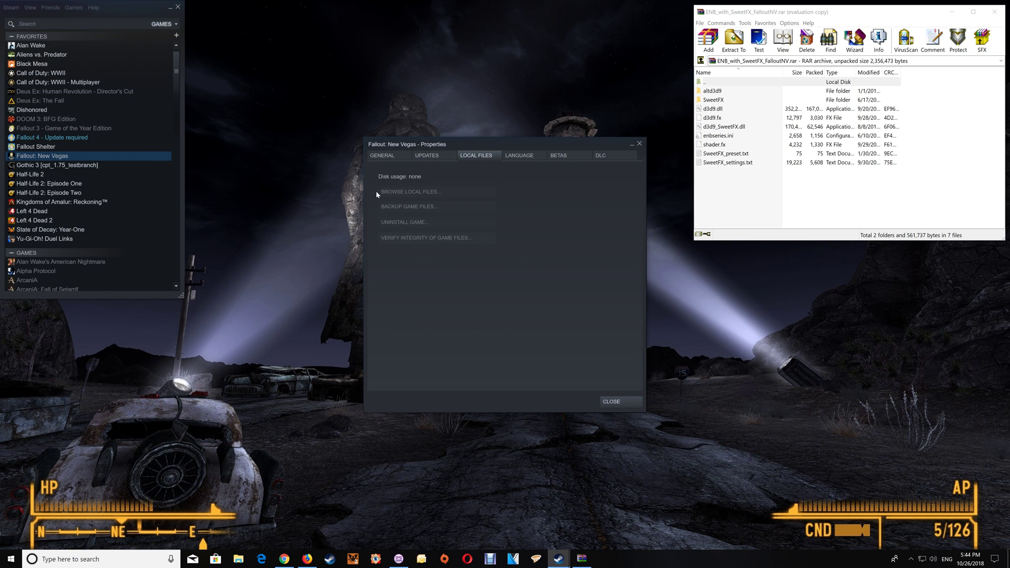
{"action": "mouse_move", "coordinate": [431, 197]}
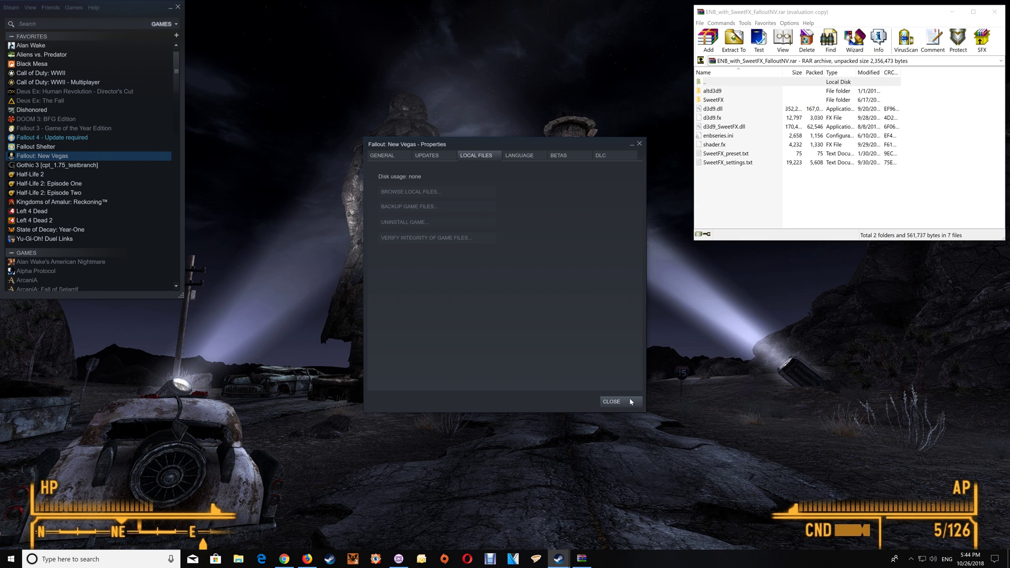
{"action": "left_click", "coordinate": [610, 401]}
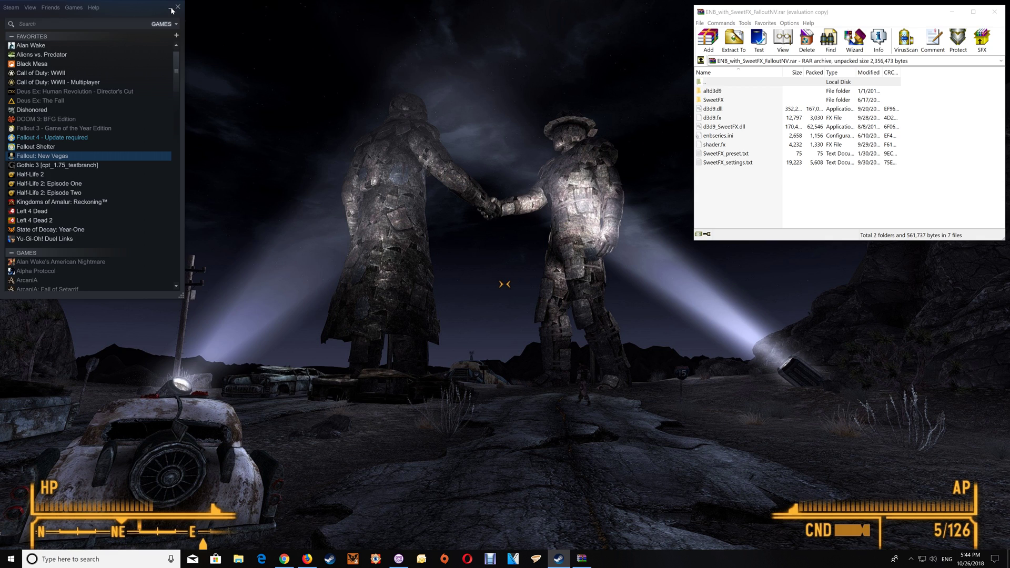
{"action": "left_click", "coordinate": [177, 7]}
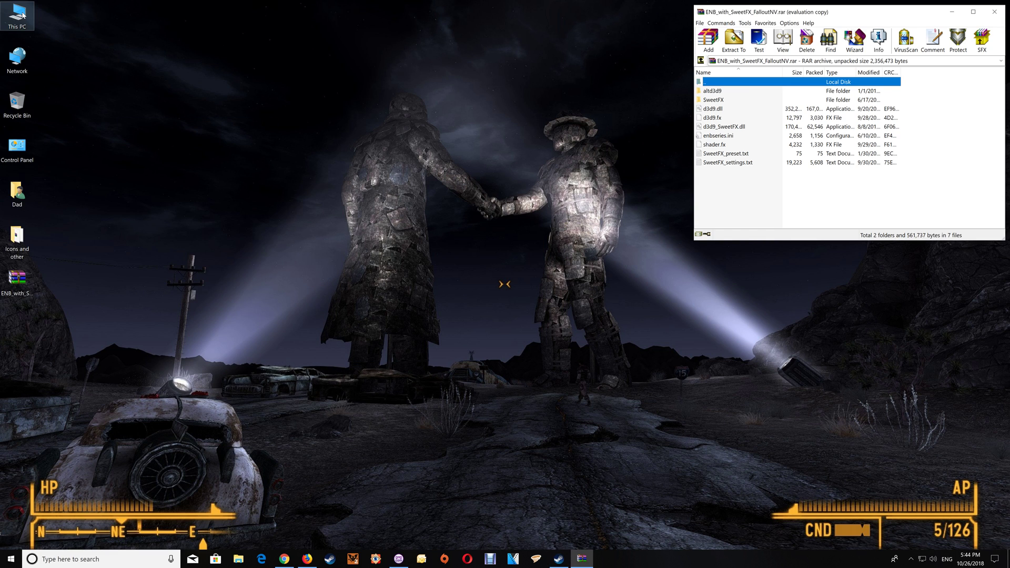
{"action": "left_click", "coordinate": [238, 559]}
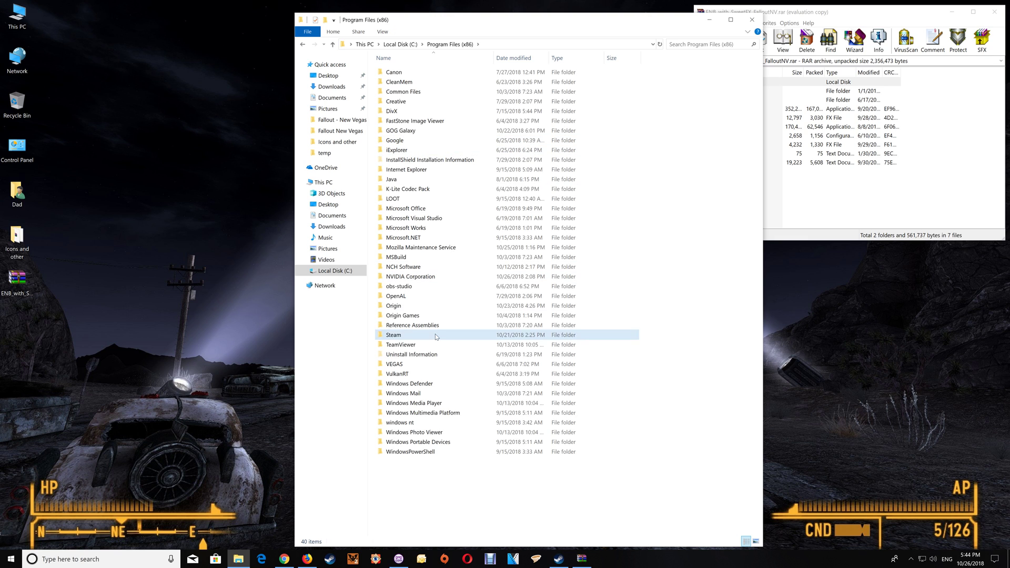
{"action": "double_click", "coordinate": [394, 335]}
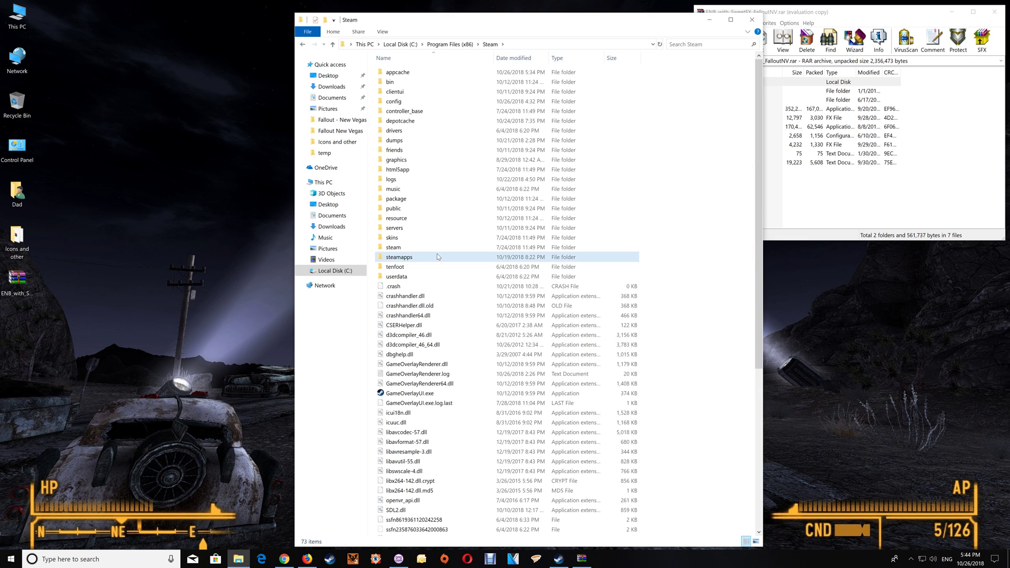
{"action": "double_click", "coordinate": [400, 257]}
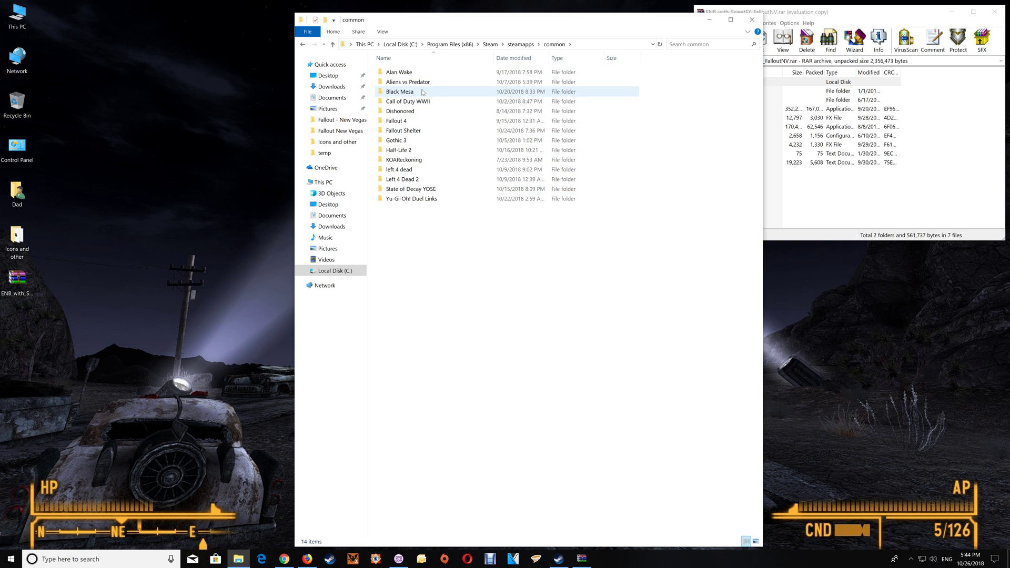
{"action": "left_click", "coordinate": [403, 130]}
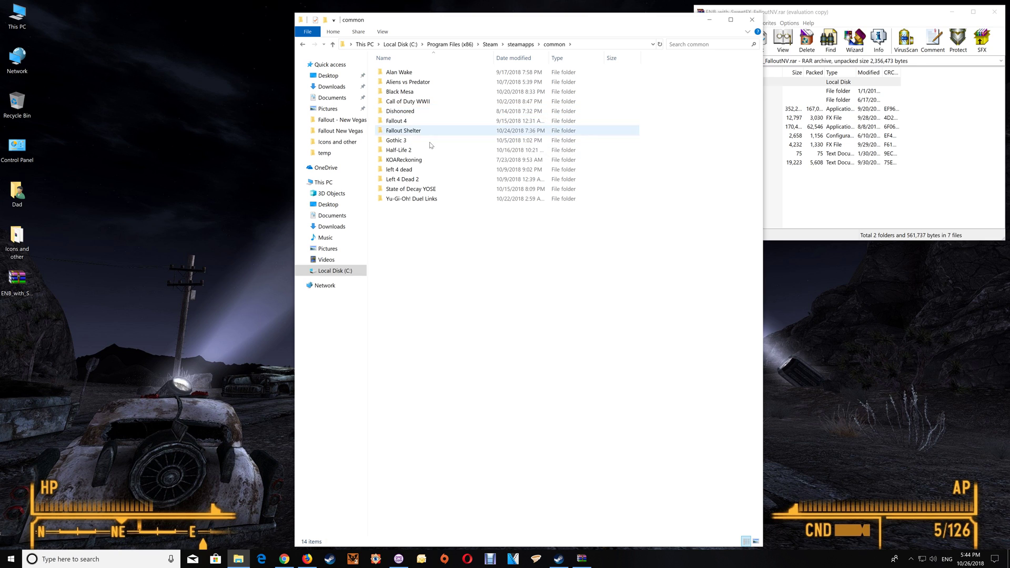
{"action": "mouse_move", "coordinate": [412, 188]}
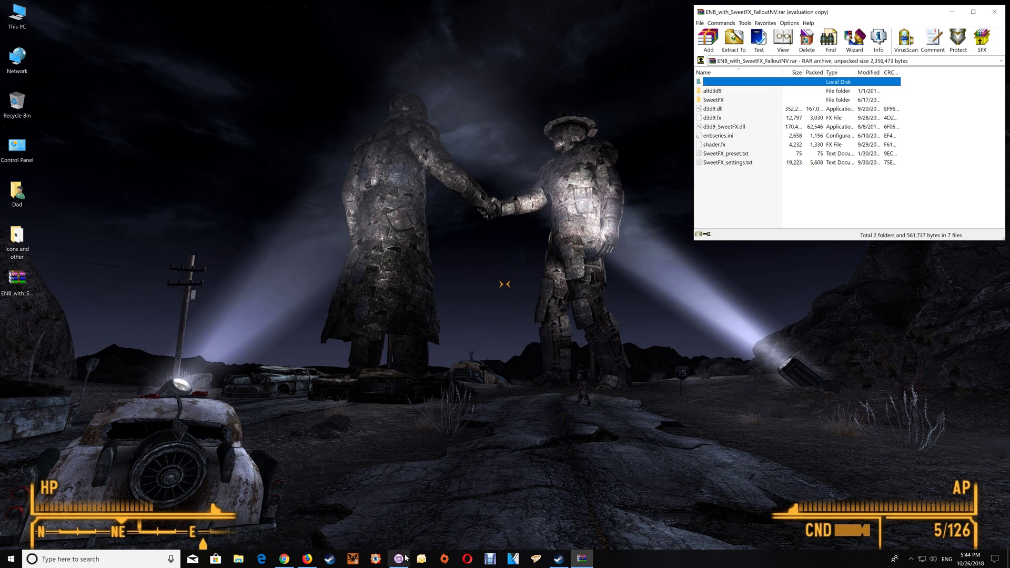
Use GOG Galaxy's More menu on Fallout: New Vegas Ultimate Edition to show its install folder
{"action": "left_click", "coordinate": [399, 559]}
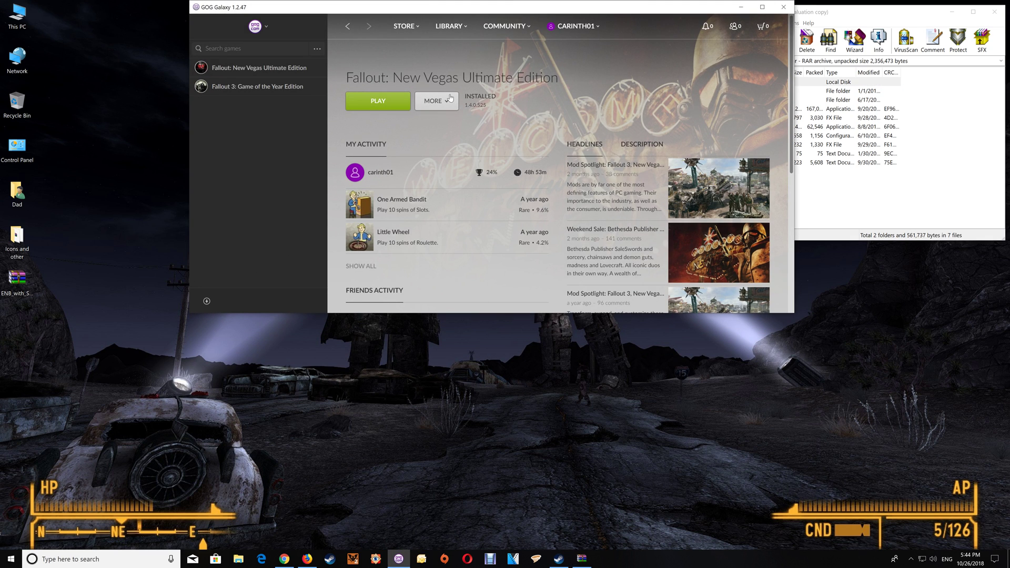
{"action": "left_click", "coordinate": [436, 101]}
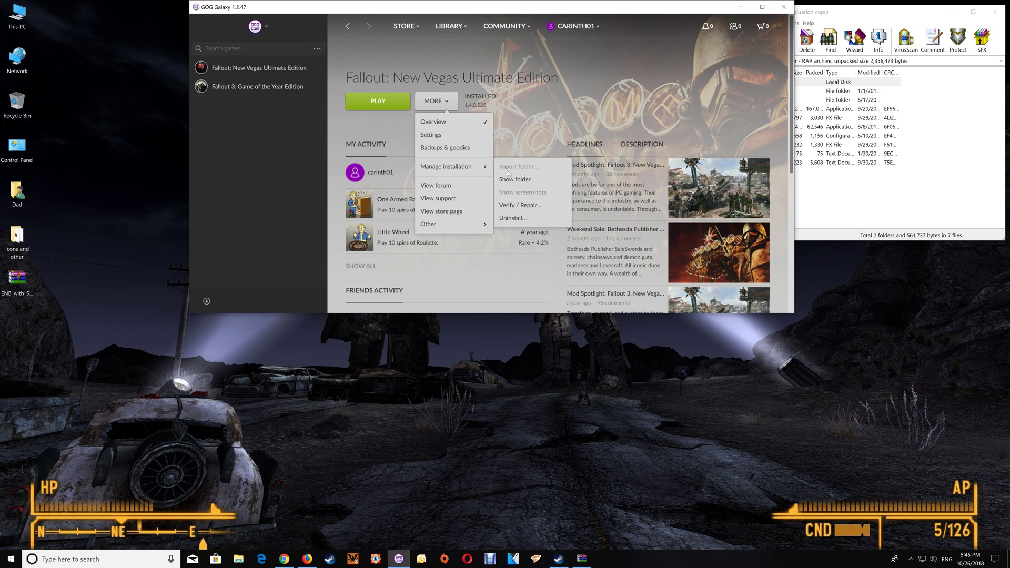
{"action": "left_click", "coordinate": [514, 179]}
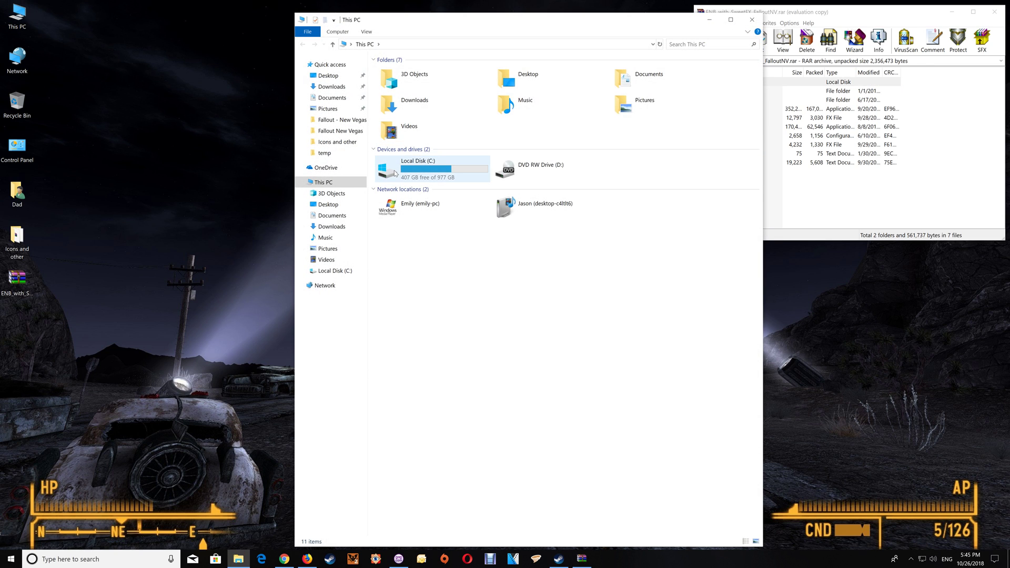
Navigate to C:\Program Files (x86)\GOG Galaxy\Games\Fallout New Vegas
{"action": "double_click", "coordinate": [417, 168]}
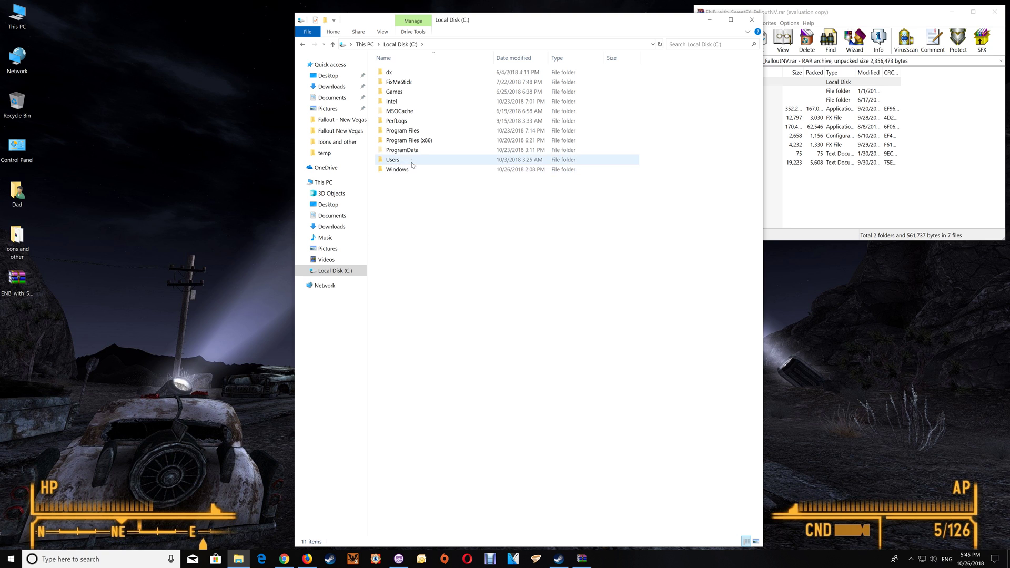
{"action": "double_click", "coordinate": [409, 140]}
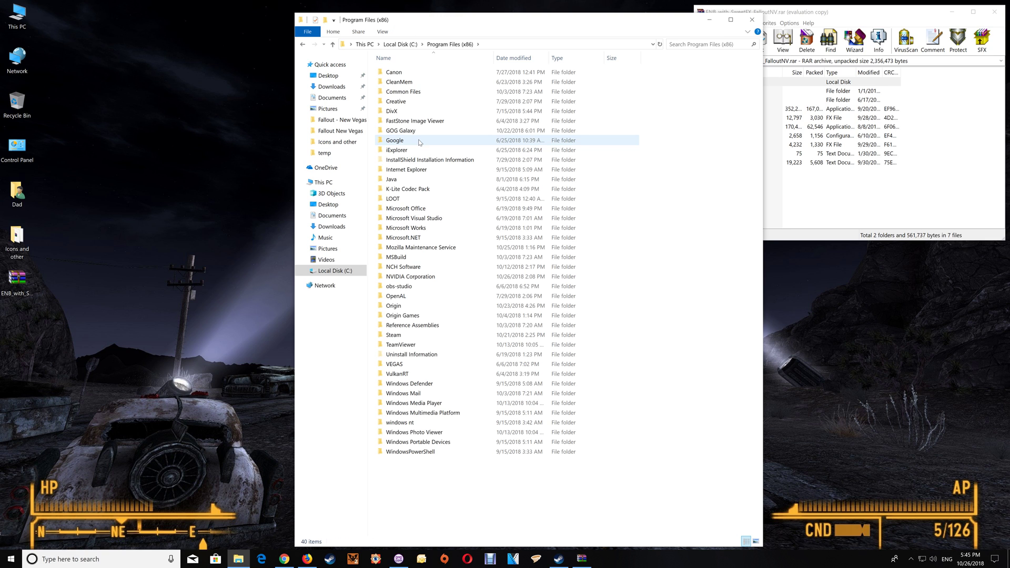
{"action": "double_click", "coordinate": [404, 131]}
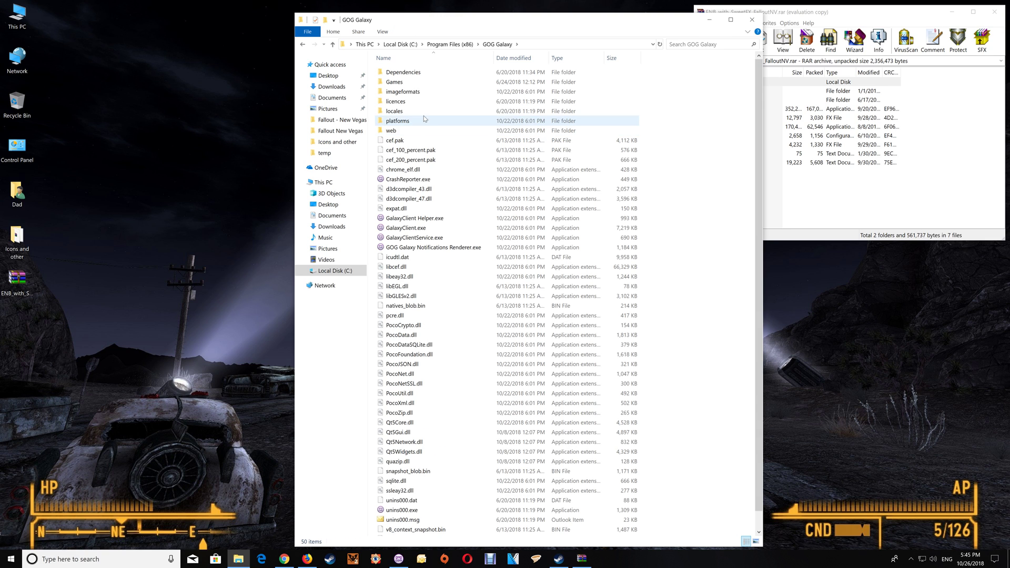
{"action": "double_click", "coordinate": [394, 81]}
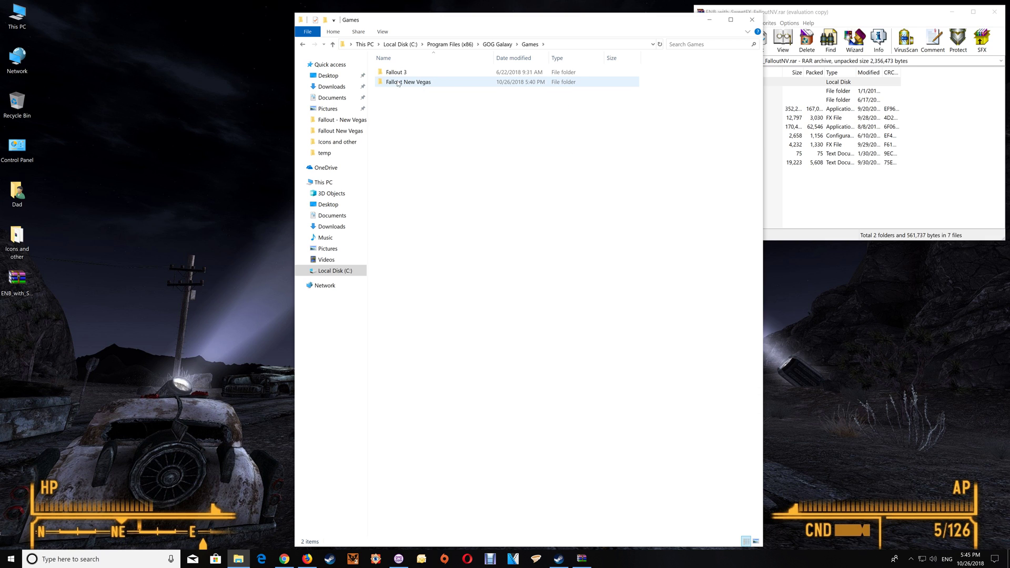
{"action": "double_click", "coordinate": [407, 82]}
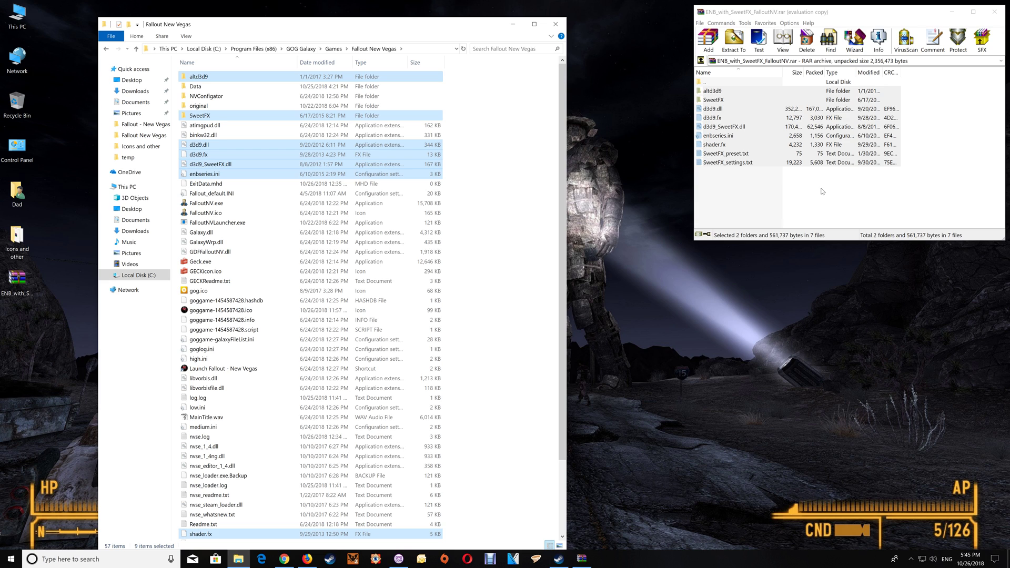
{"action": "mouse_move", "coordinate": [808, 230]}
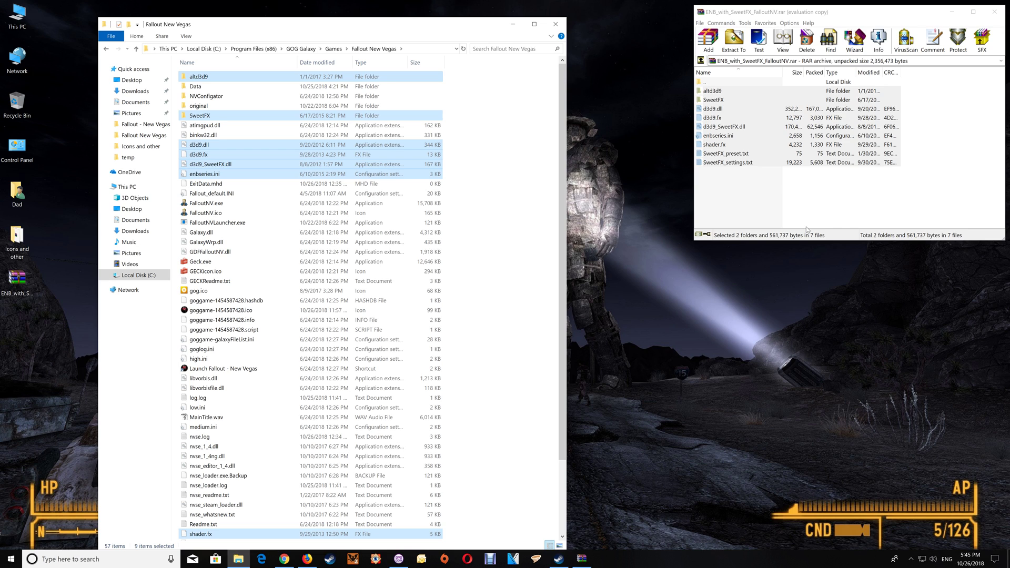
{"action": "mouse_move", "coordinate": [743, 291]}
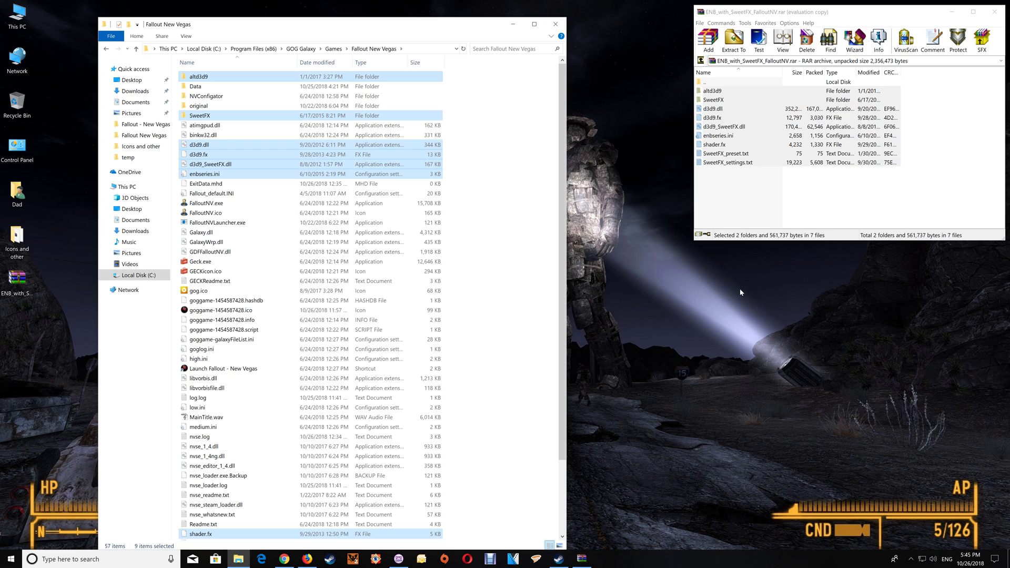
{"action": "mouse_move", "coordinate": [491, 290]}
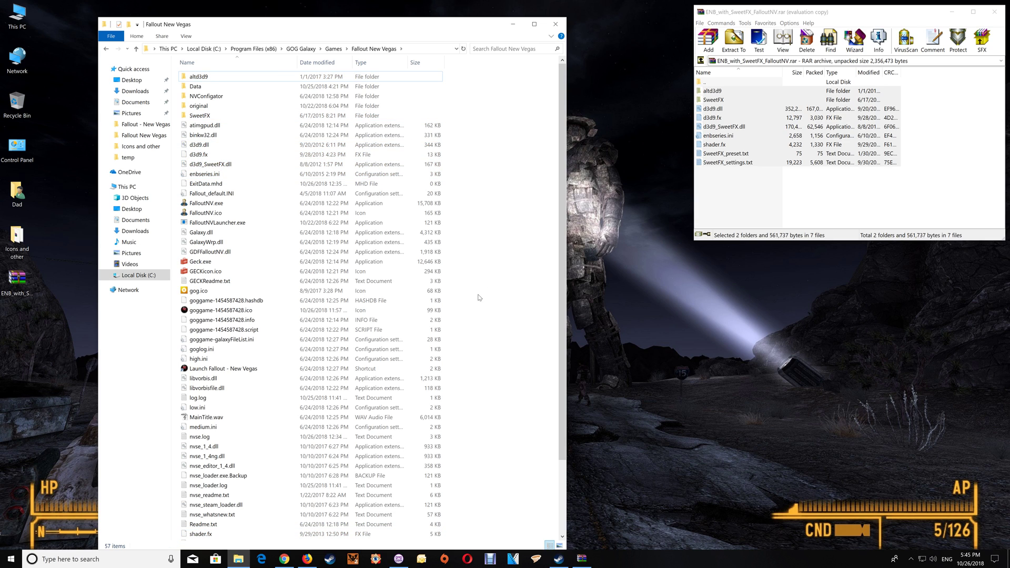
Scroll the Fallout New Vegas folder to confirm the copied SweetFX preset and settings files
{"action": "scroll", "scroll_direction": "down", "scroll_amount": 3}
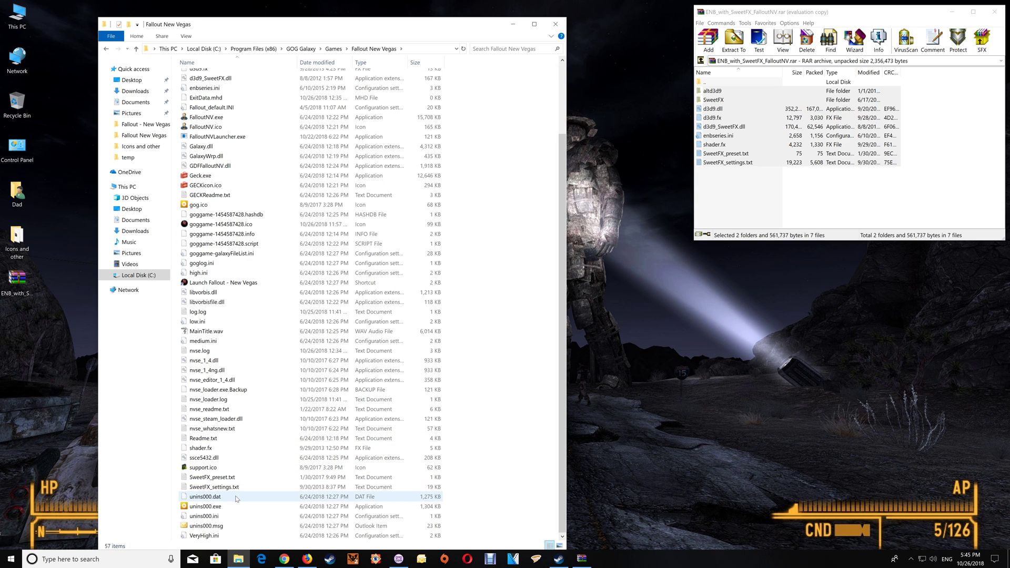
{"action": "left_click", "coordinate": [214, 487]}
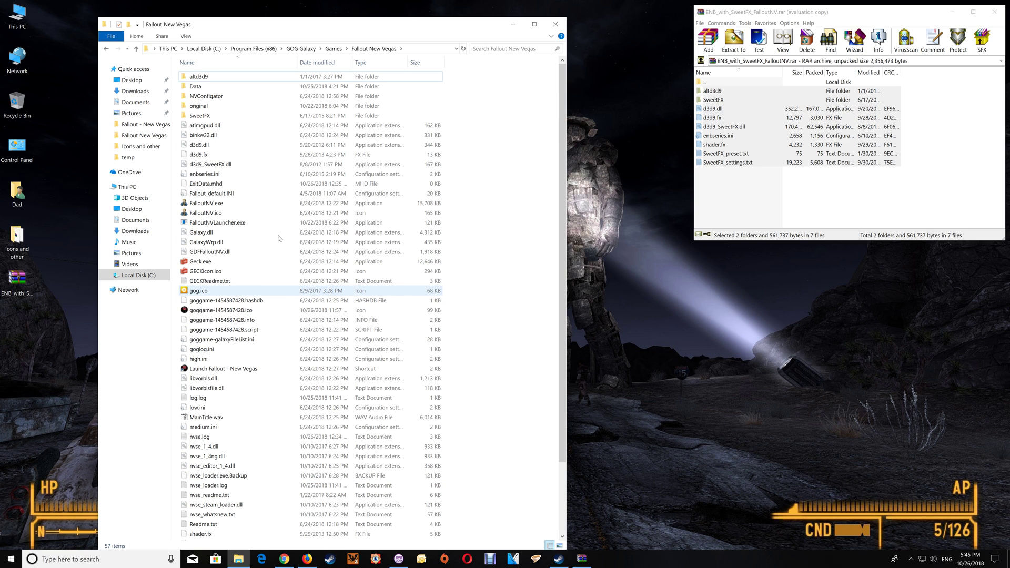
{"action": "mouse_move", "coordinate": [200, 116]}
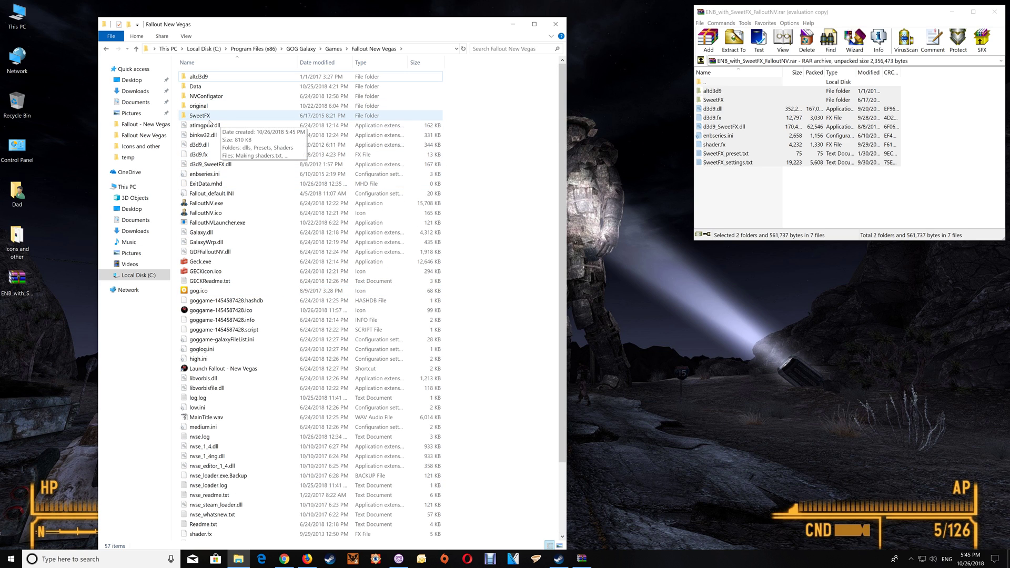
Check SweetFX\Presets holds FalloutNV.txt, return to the game folder and view enbseries.ini
{"action": "double_click", "coordinate": [200, 116]}
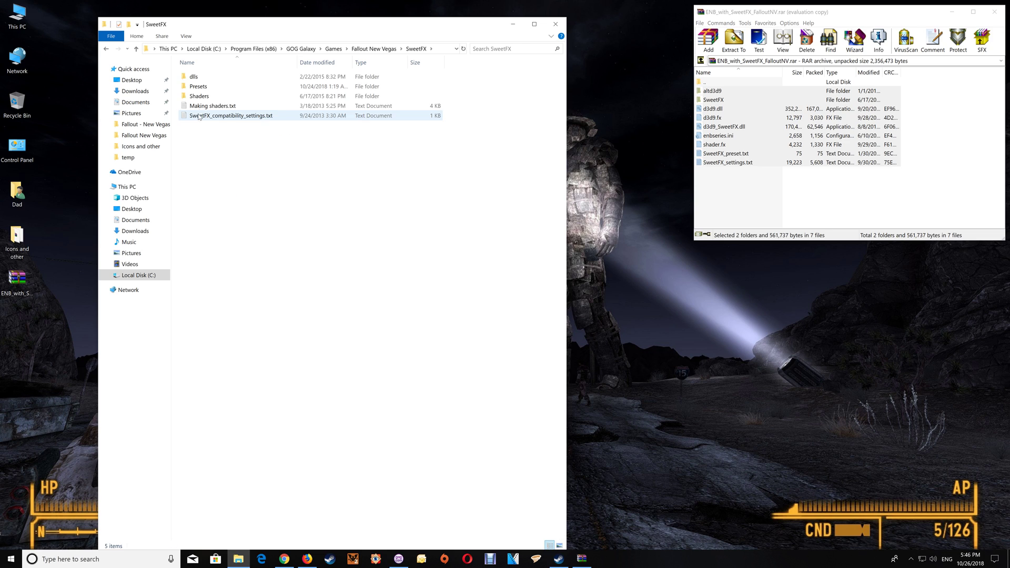
{"action": "double_click", "coordinate": [199, 85]}
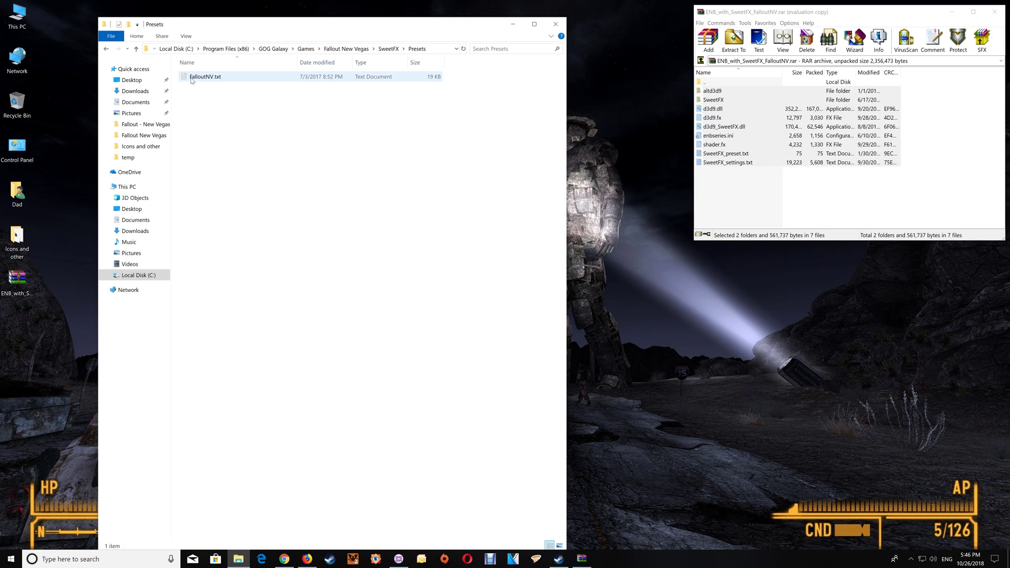
{"action": "mouse_move", "coordinate": [240, 79]}
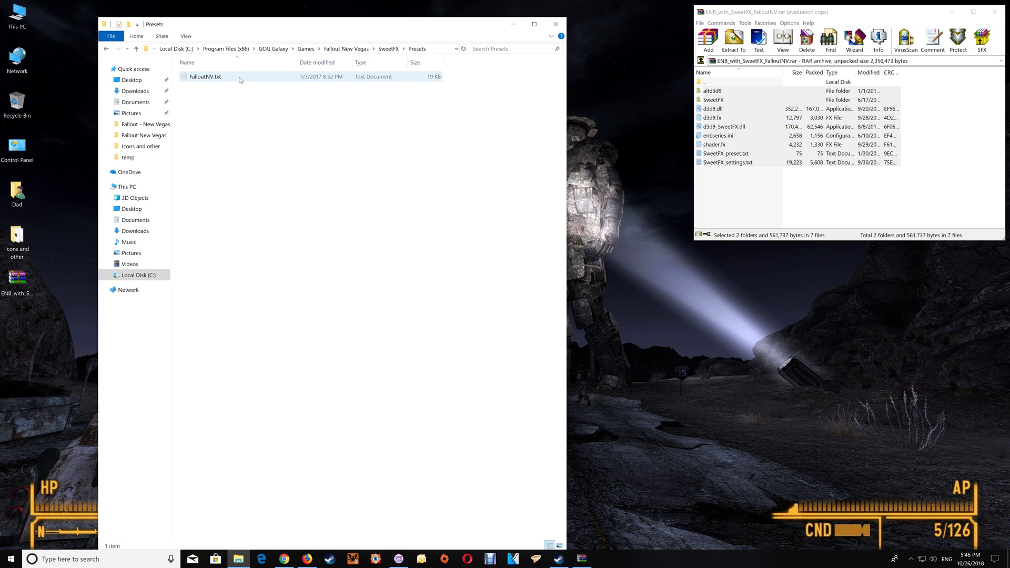
{"action": "mouse_move", "coordinate": [212, 79]}
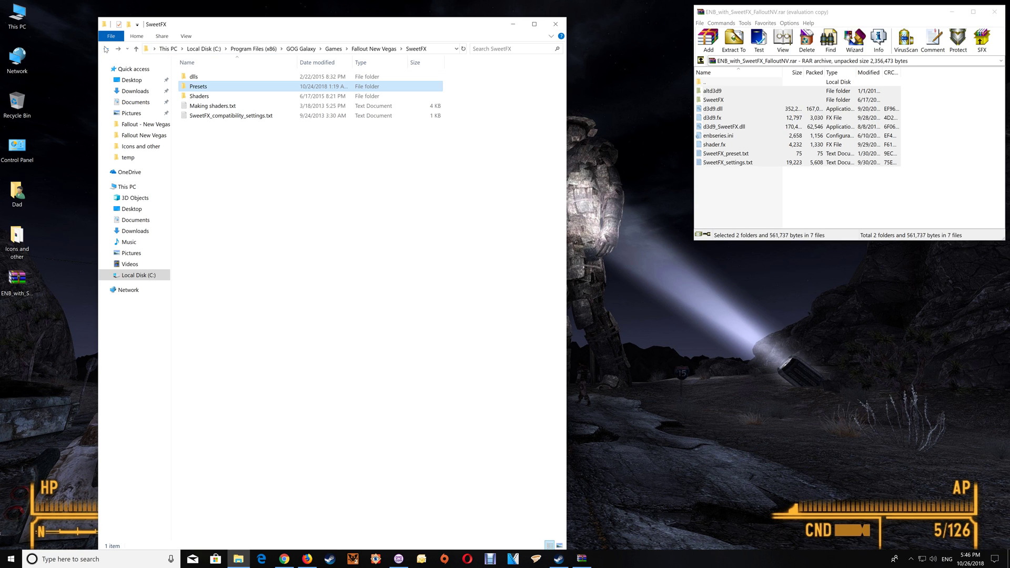
{"action": "left_click", "coordinate": [136, 49]}
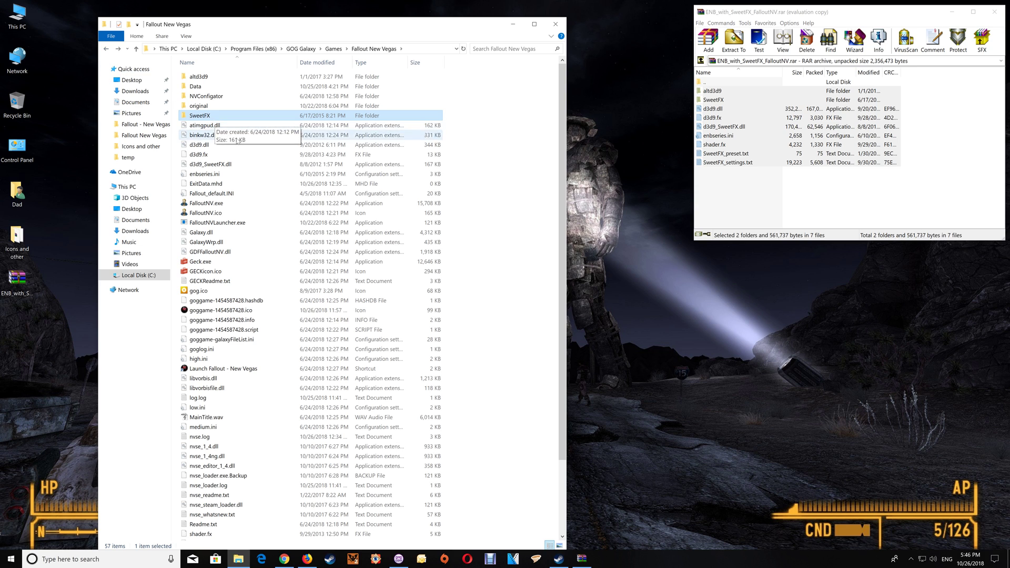
{"action": "mouse_move", "coordinate": [254, 173]}
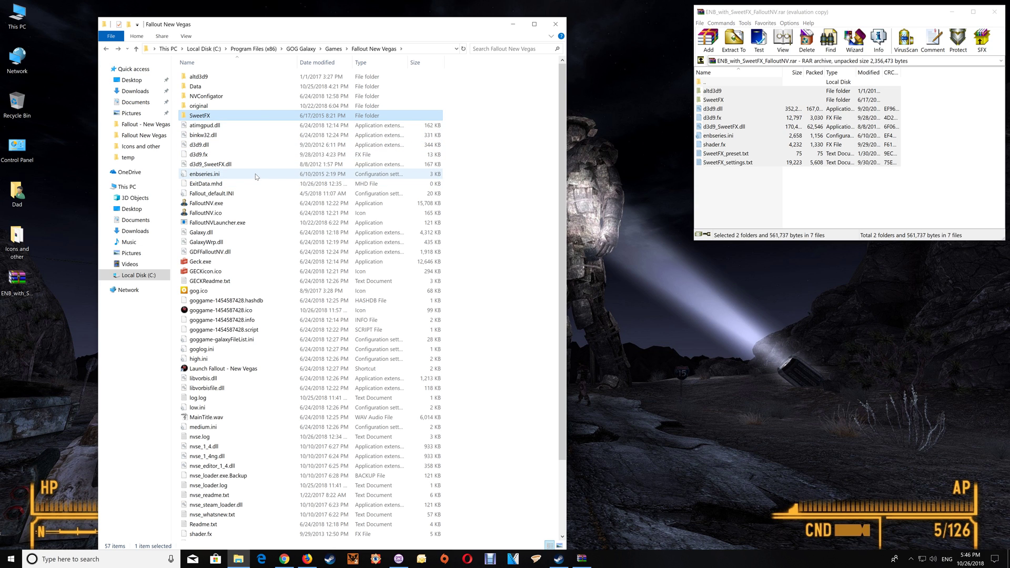
{"action": "double_click", "coordinate": [204, 174]}
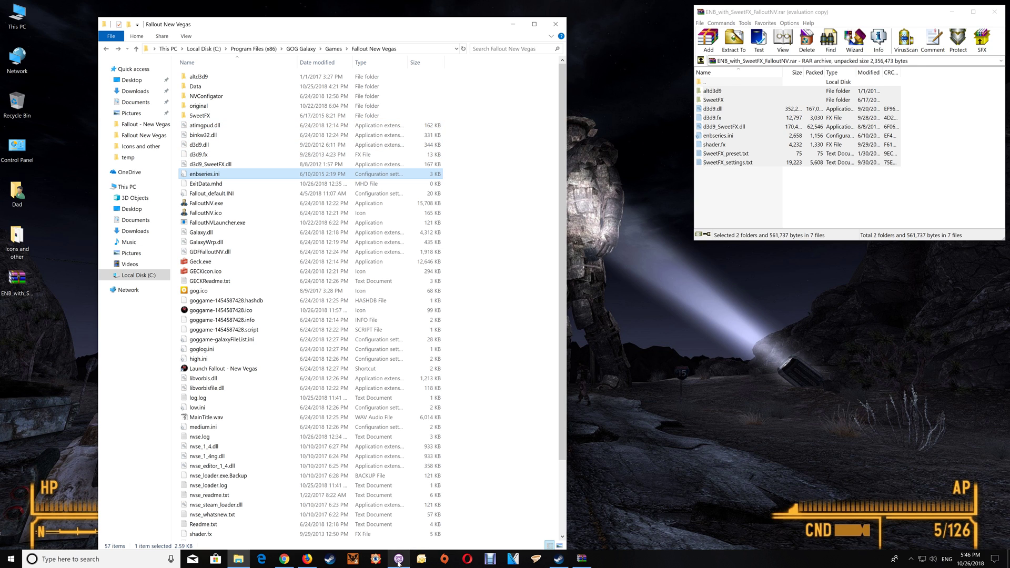
{"action": "left_click", "coordinate": [397, 558]}
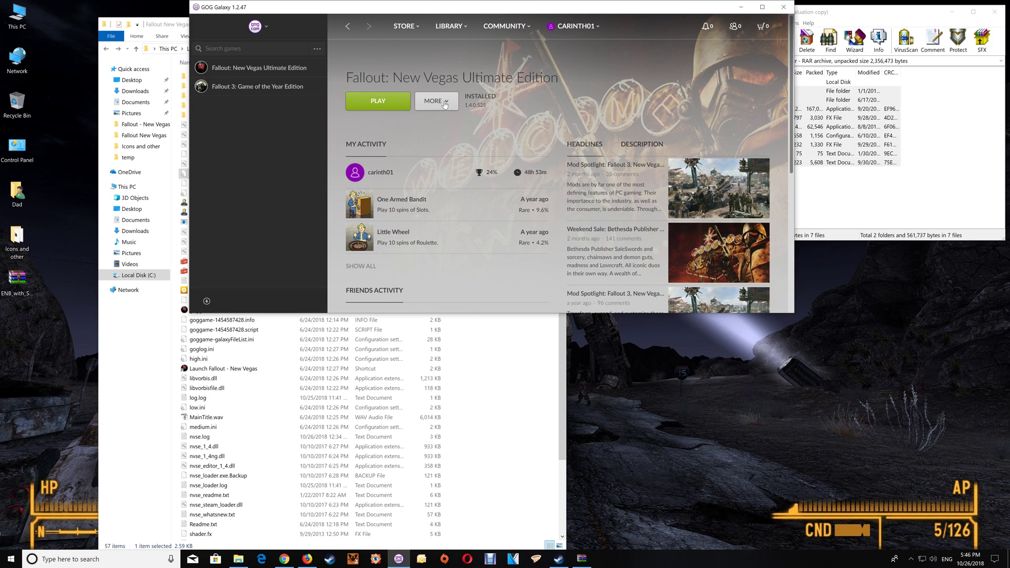
{"action": "left_click", "coordinate": [436, 101]}
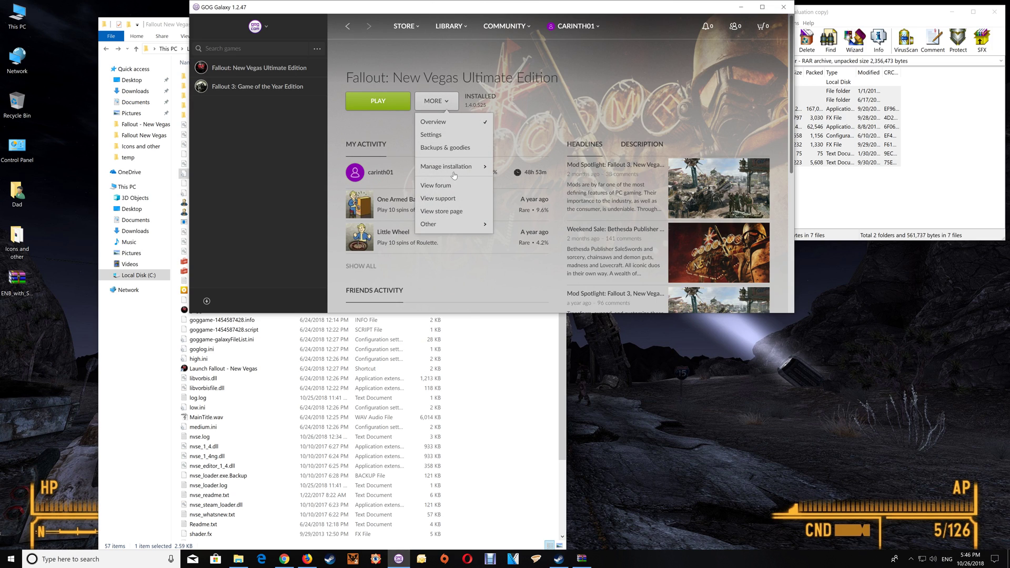
{"action": "mouse_move", "coordinate": [449, 135]}
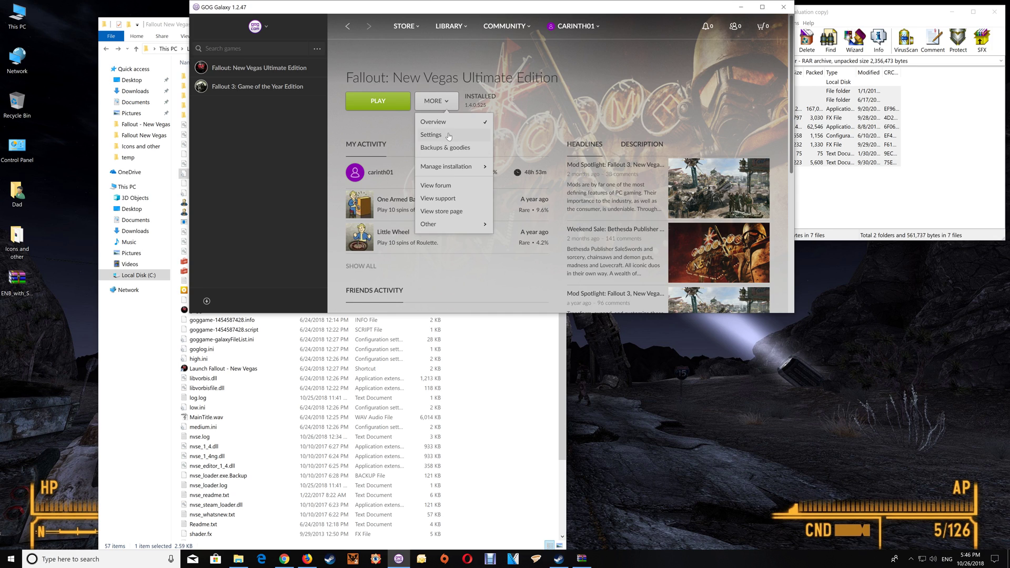
{"action": "left_click", "coordinate": [430, 134]}
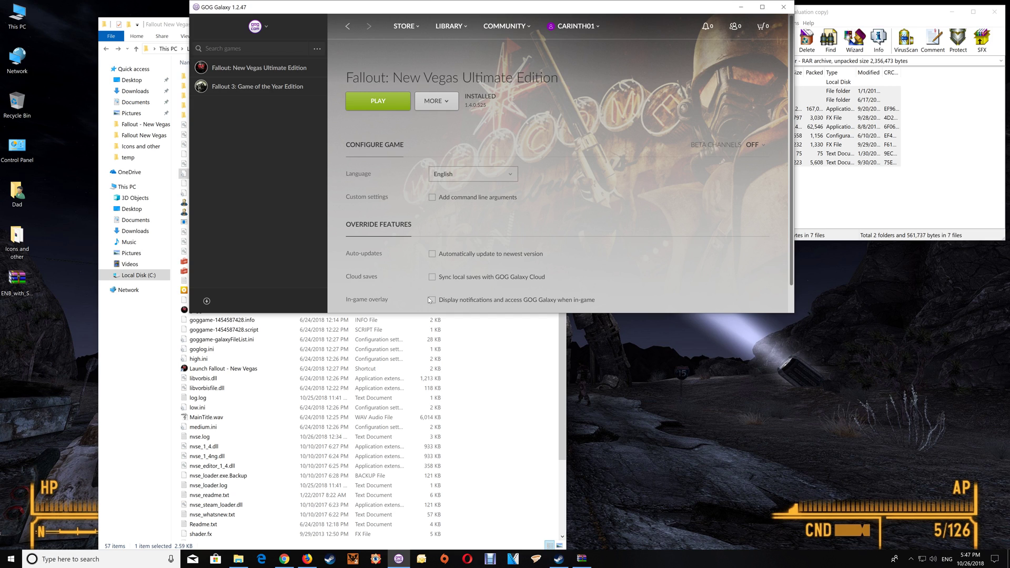
{"action": "mouse_move", "coordinate": [378, 300]}
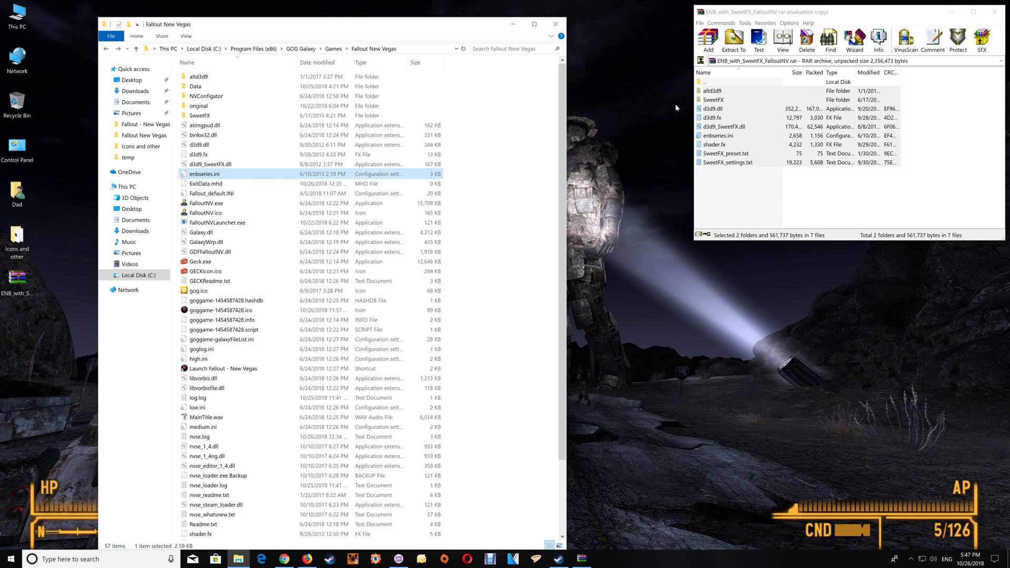
{"action": "mouse_move", "coordinate": [675, 129]}
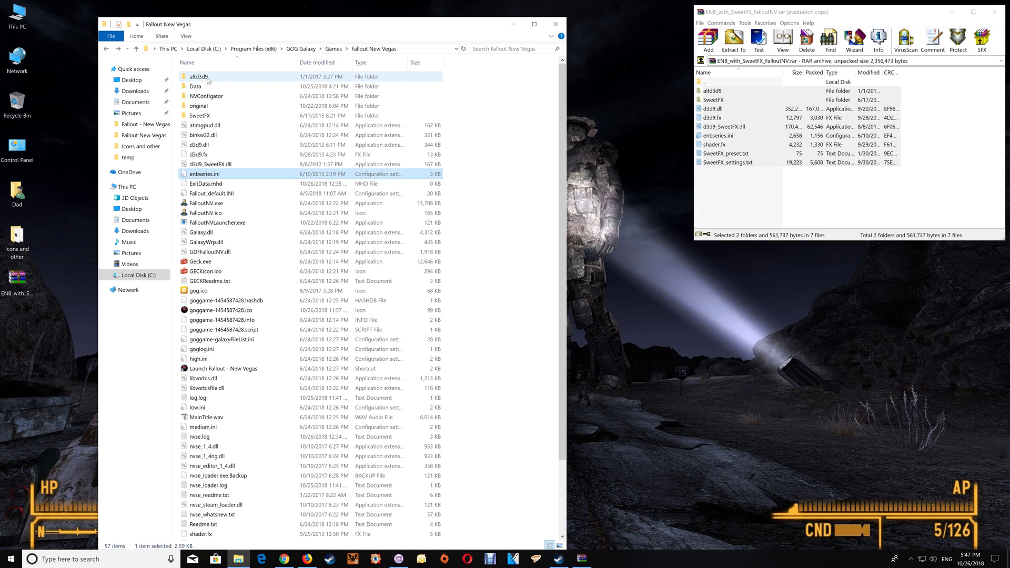
{"action": "mouse_move", "coordinate": [199, 76]}
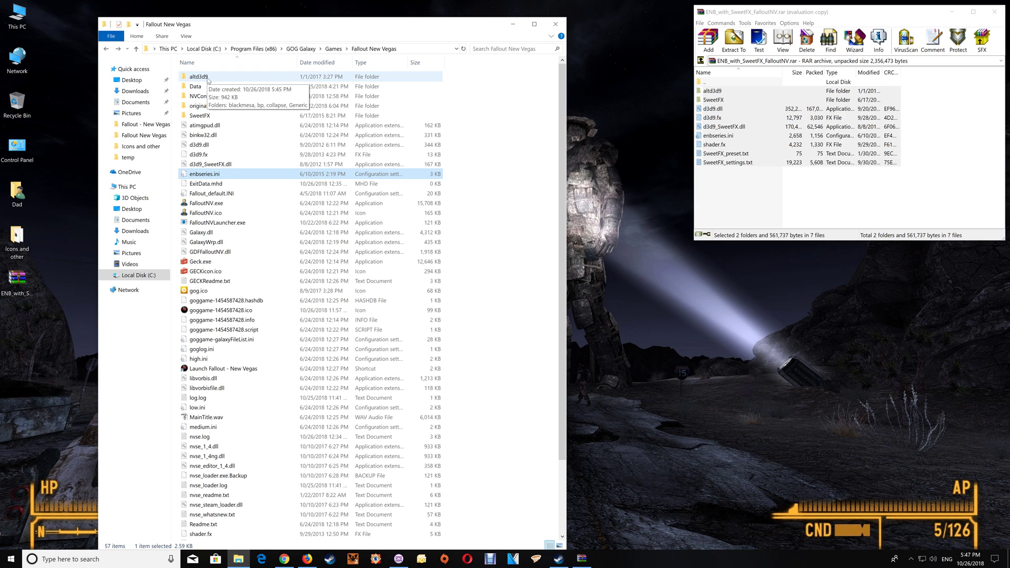
Copy d3d9.dll from altd3d9\blackmesa and replace the one in the Fallout New Vegas folder
{"action": "double_click", "coordinate": [199, 76]}
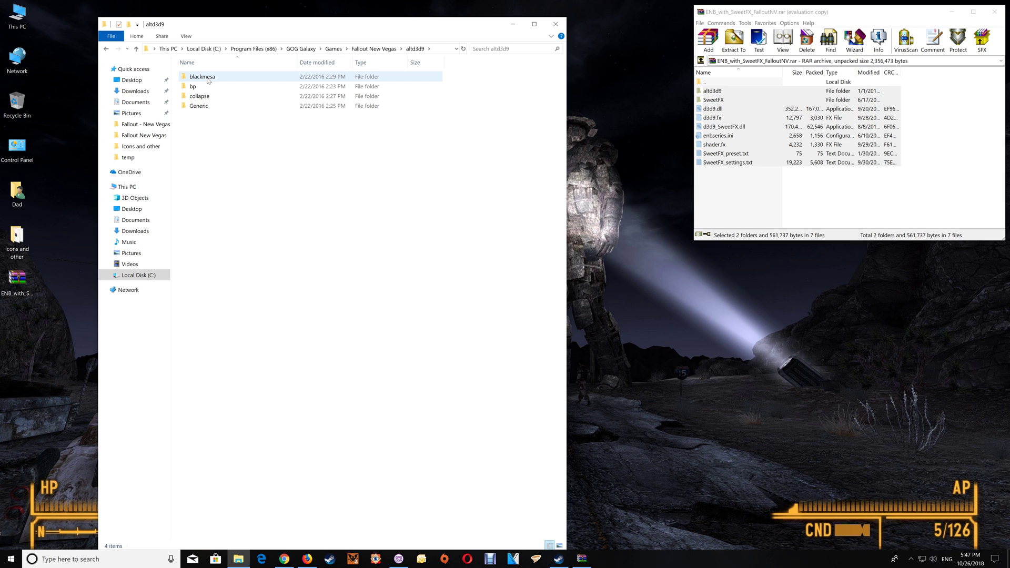
{"action": "double_click", "coordinate": [202, 76]}
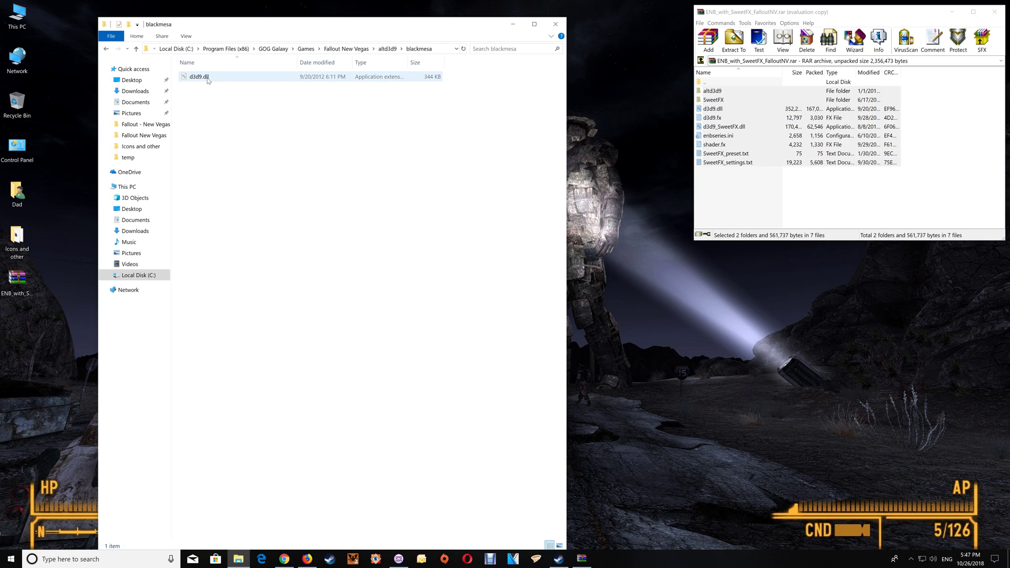
{"action": "right_click", "coordinate": [199, 75]}
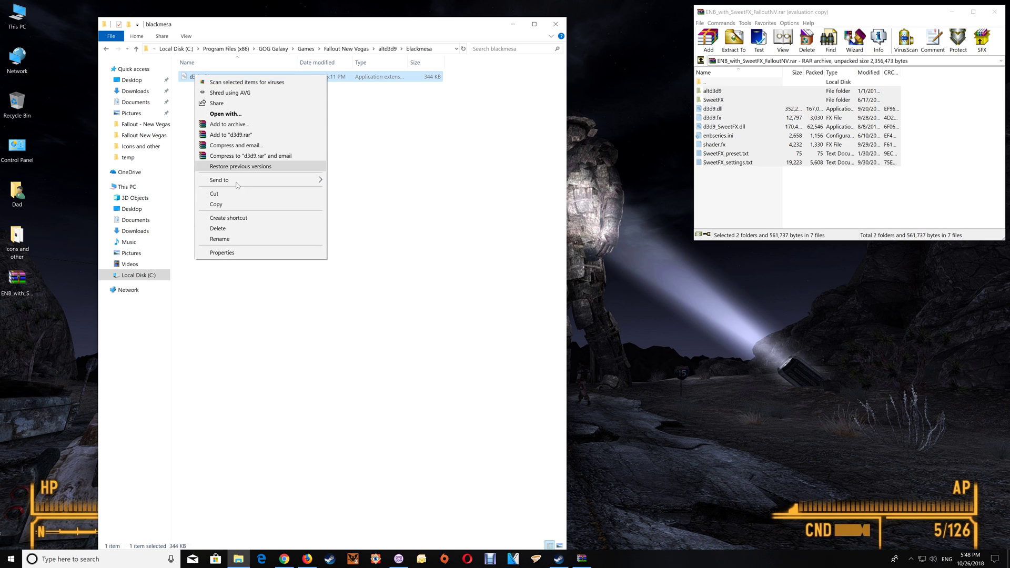
{"action": "left_click", "coordinate": [216, 204]}
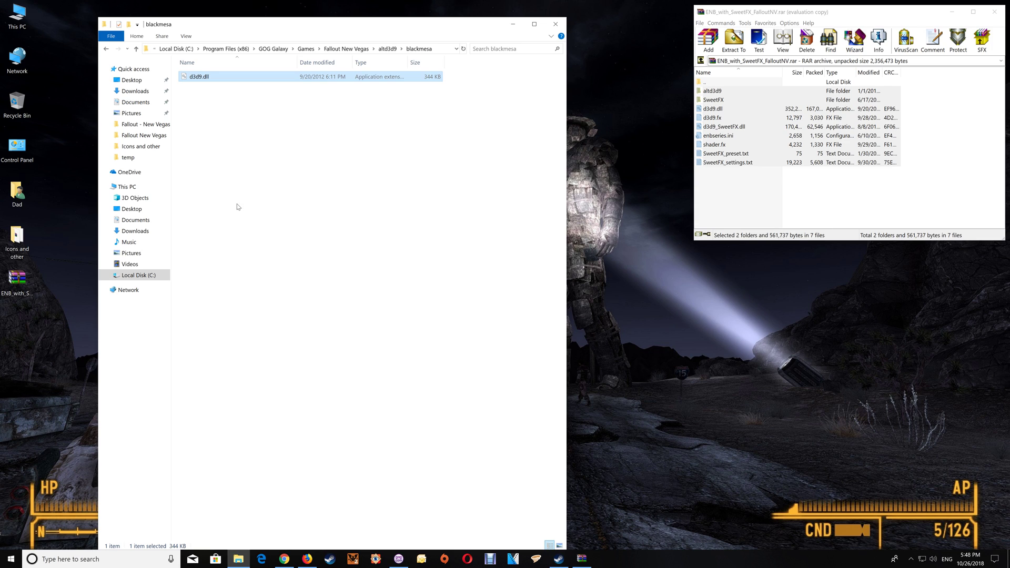
{"action": "left_click", "coordinate": [107, 48]}
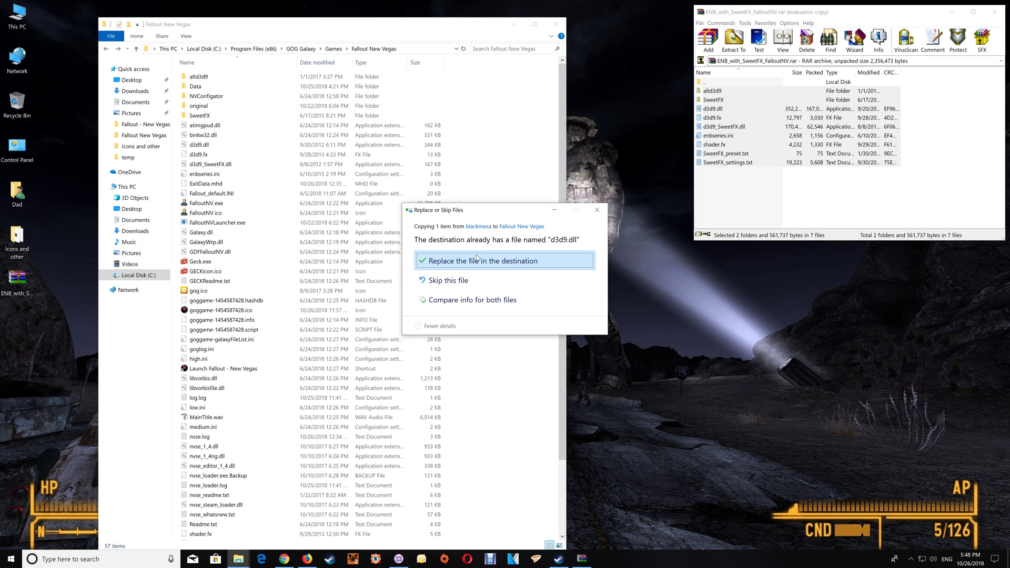
{"action": "left_click", "coordinate": [503, 260]}
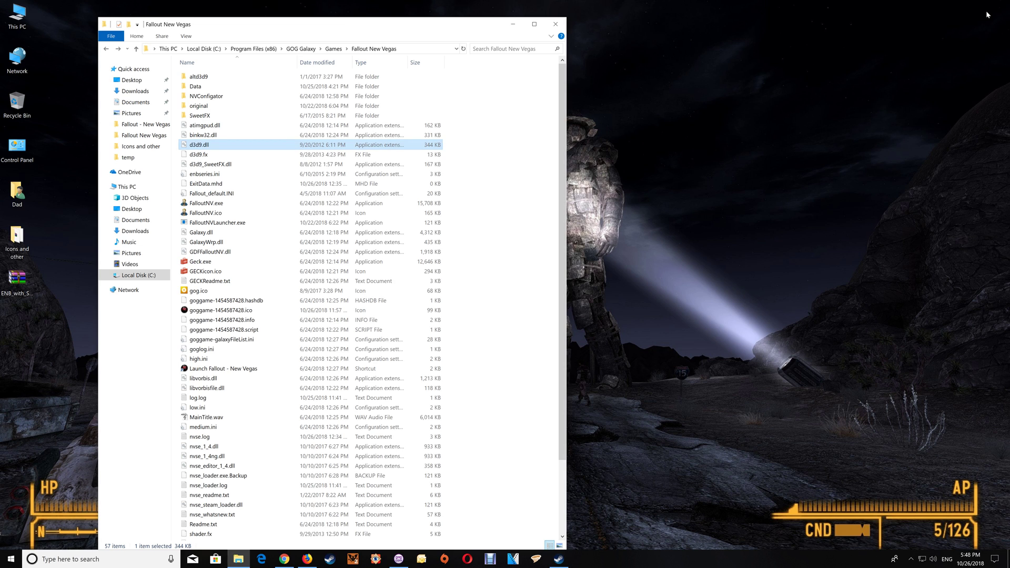
{"action": "mouse_move", "coordinate": [495, 129]}
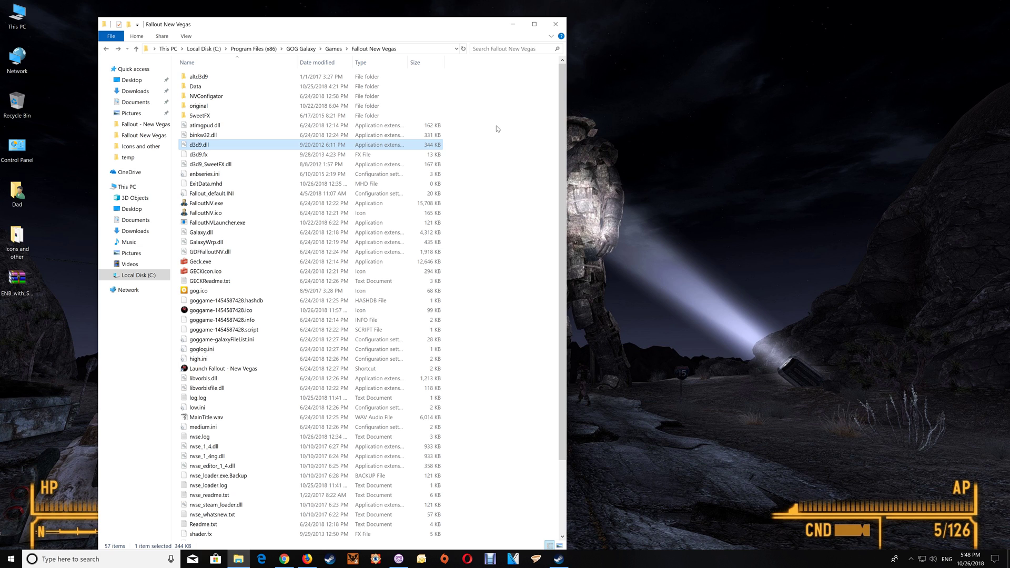
{"action": "mouse_move", "coordinate": [794, 423]}
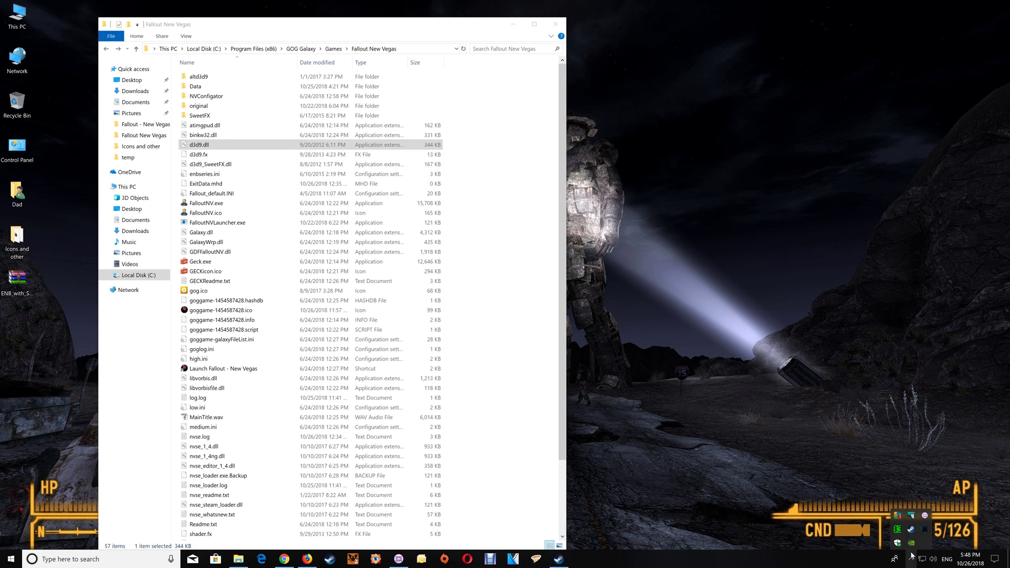
Launch the CleanMem Settings Wizard from the tray and advance past the log-file settings
{"action": "right_click", "coordinate": [913, 530]}
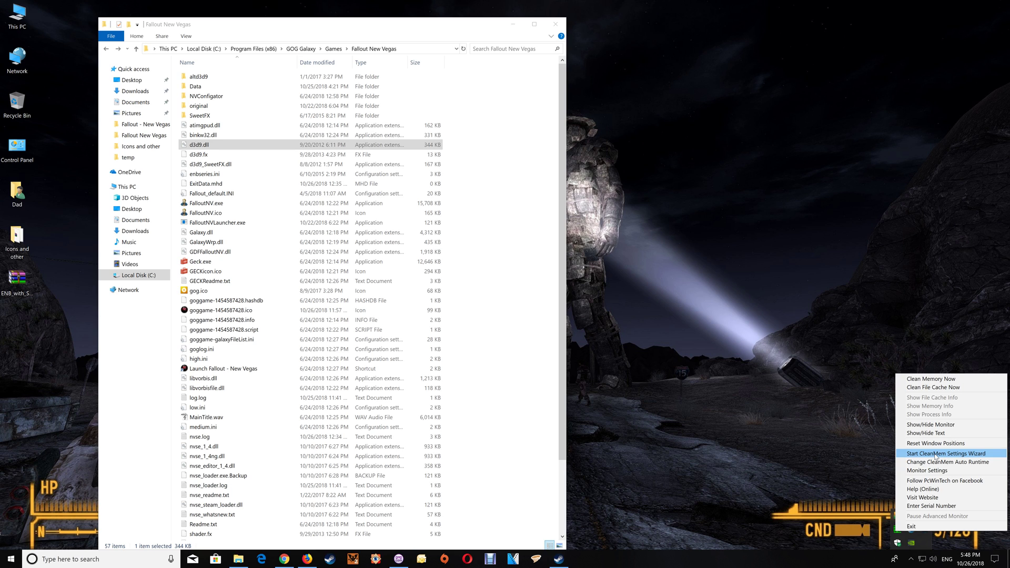
{"action": "left_click", "coordinate": [947, 453]}
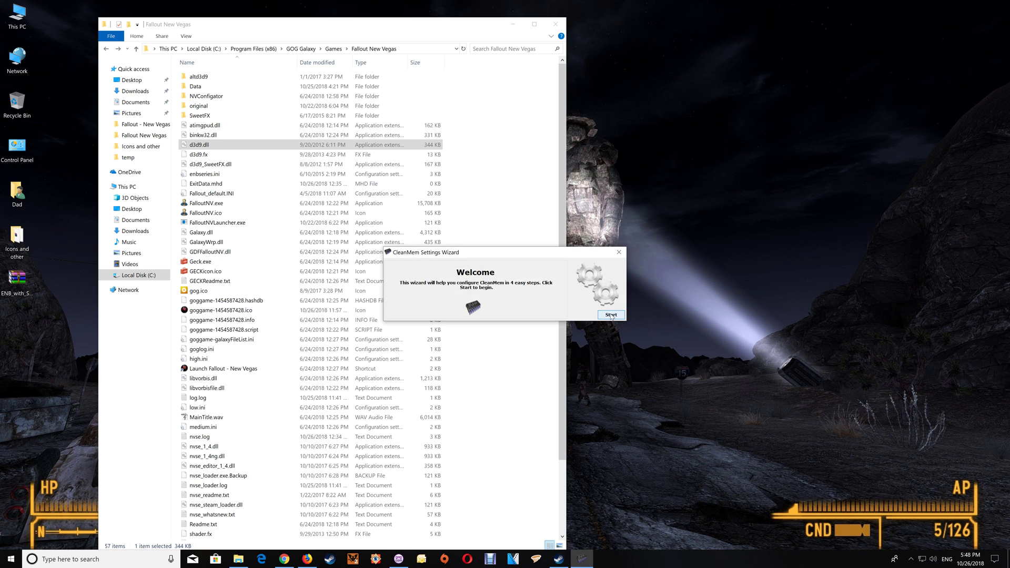
{"action": "left_click", "coordinate": [609, 315]}
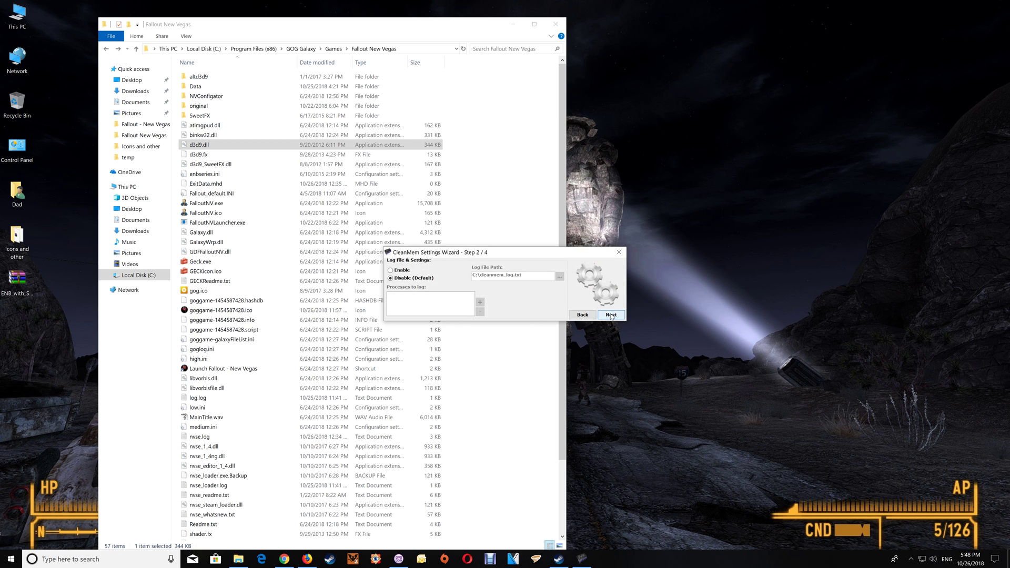
{"action": "left_click", "coordinate": [609, 315]}
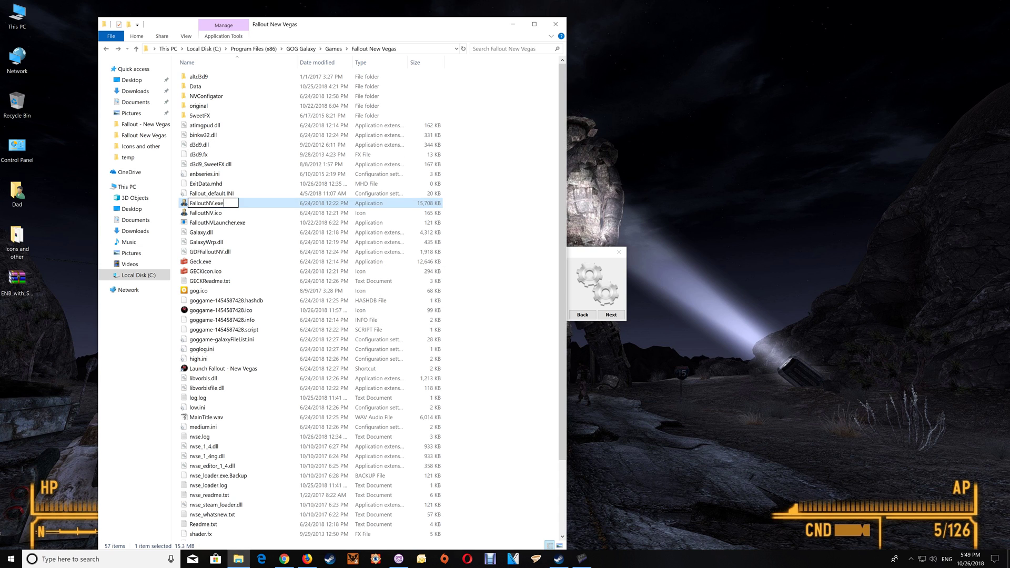
Add FalloutNV.exe to CleanMem's Only List, continue the wizard and close File Explorer
{"action": "right_click", "coordinate": [207, 203]}
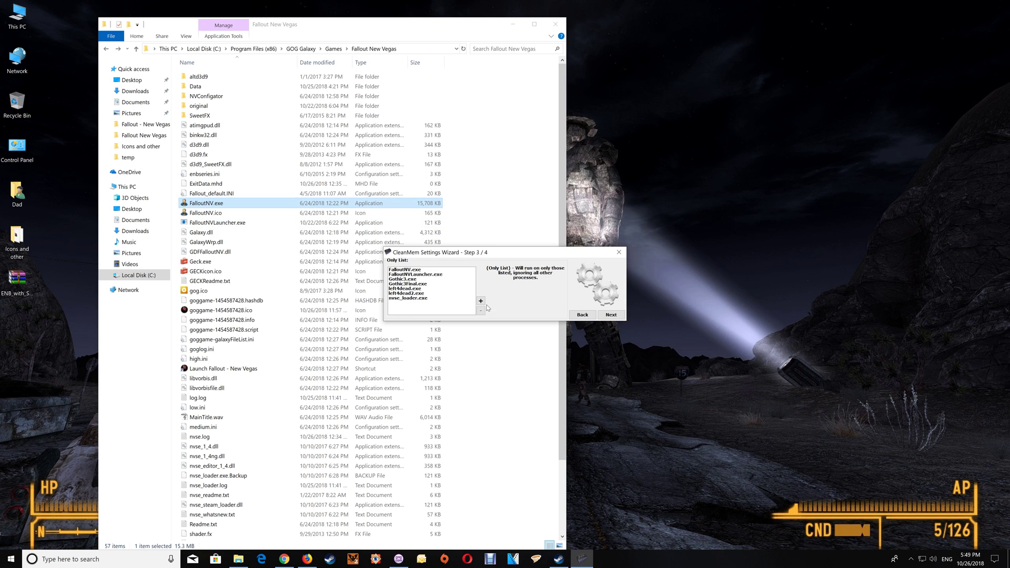
{"action": "left_click", "coordinate": [481, 301]}
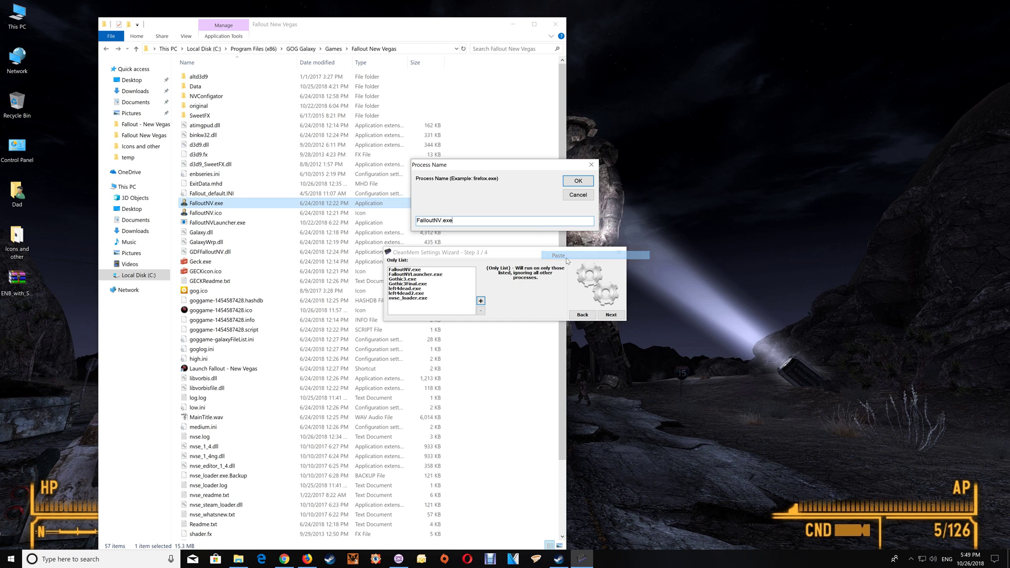
{"action": "left_click", "coordinate": [576, 180]}
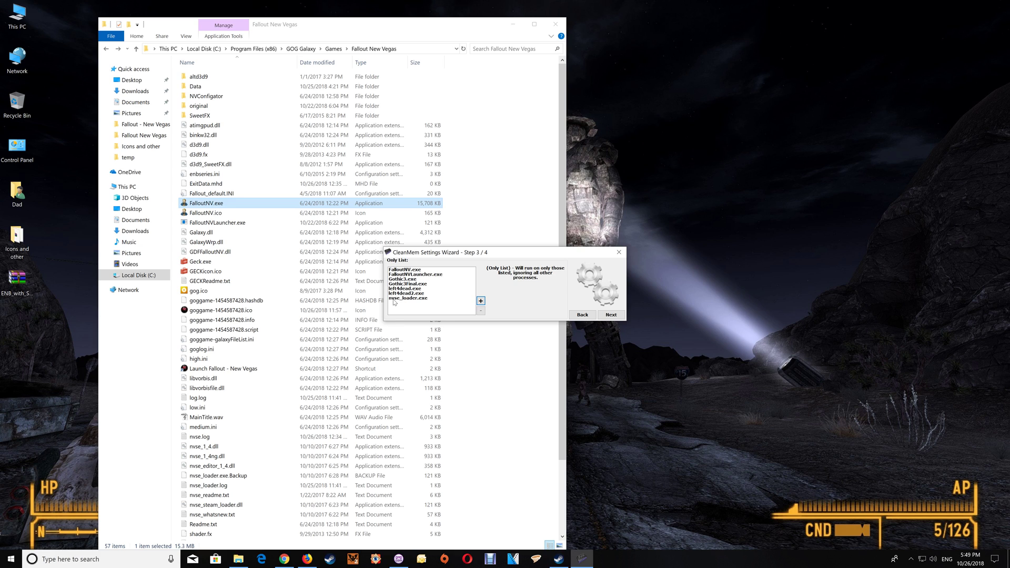
{"action": "mouse_move", "coordinate": [425, 303]}
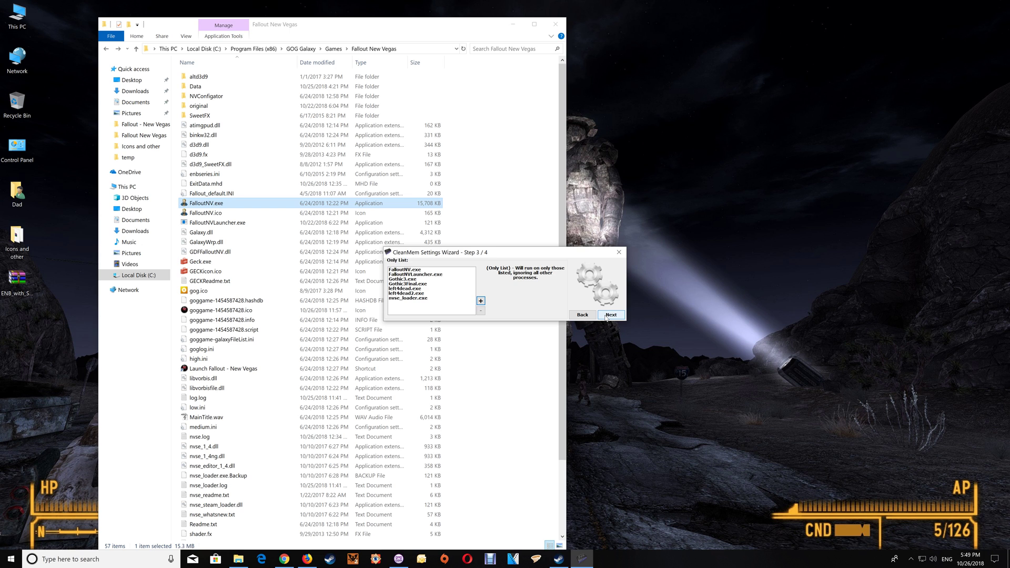
{"action": "left_click", "coordinate": [610, 314]}
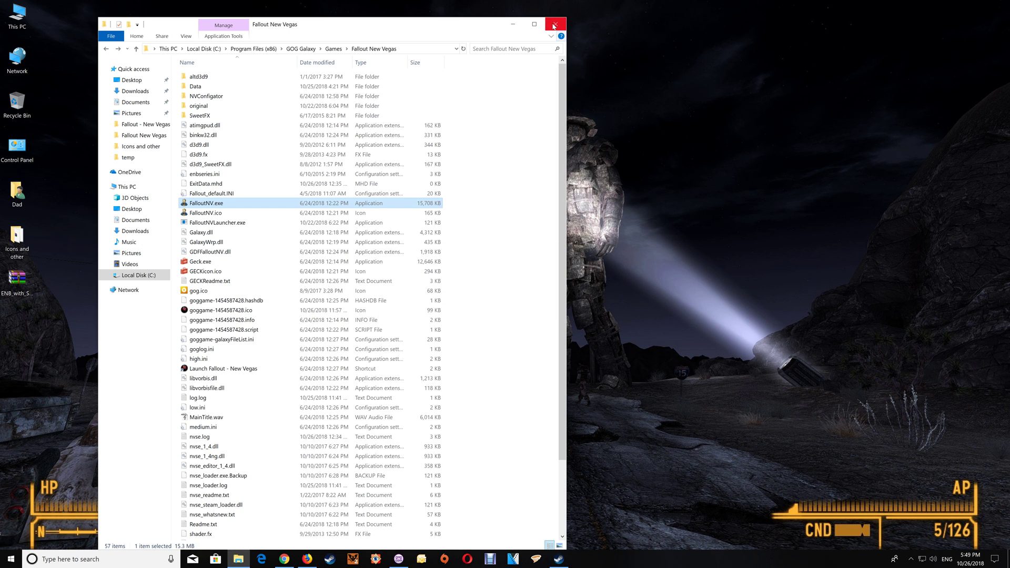
{"action": "left_click", "coordinate": [552, 25]}
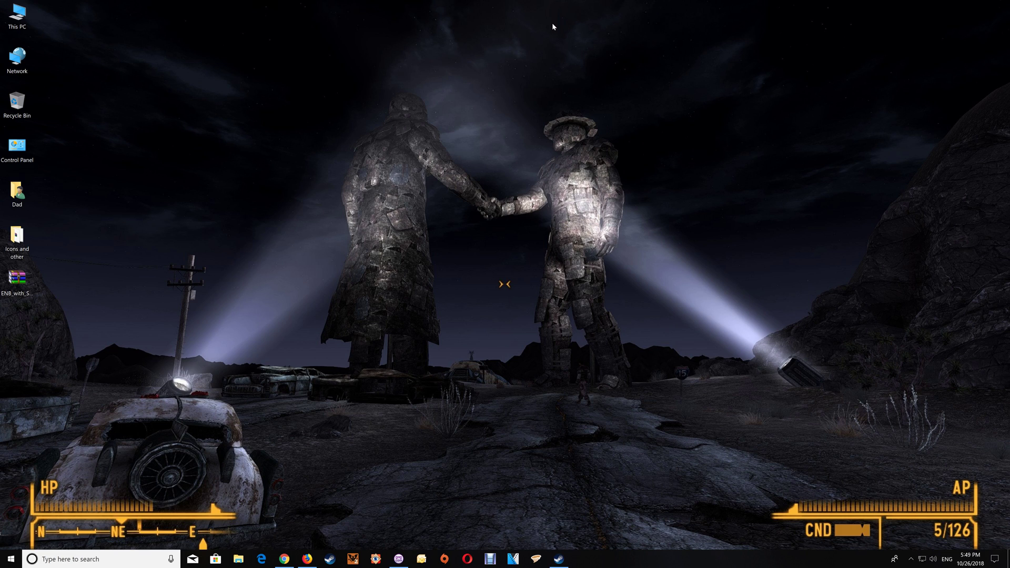